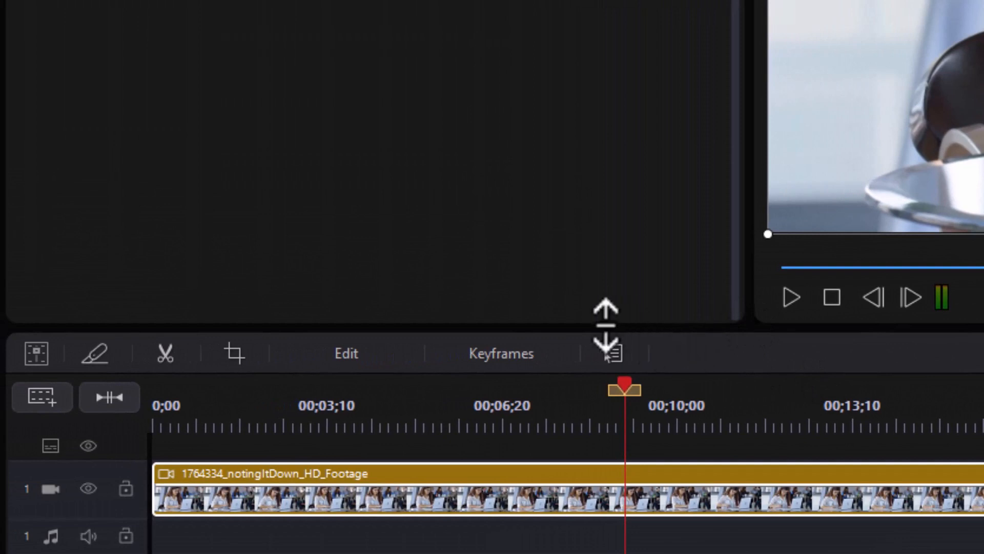
pyautogui.moveTo(690, 364)
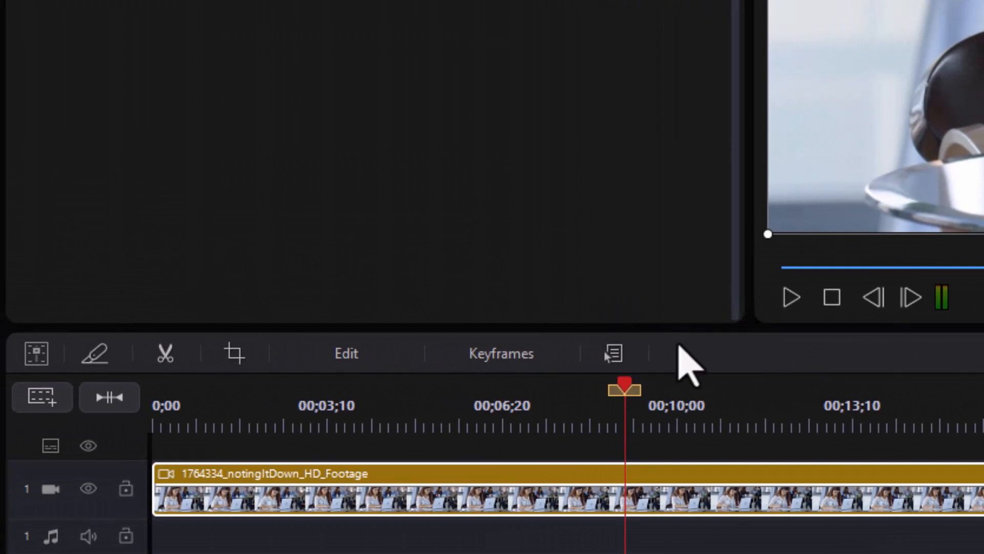
# Step: Split the footage clip at the 9-second playhead with Ctrl+T and the Split button, then undo it
pyautogui.press('ctrl+t')
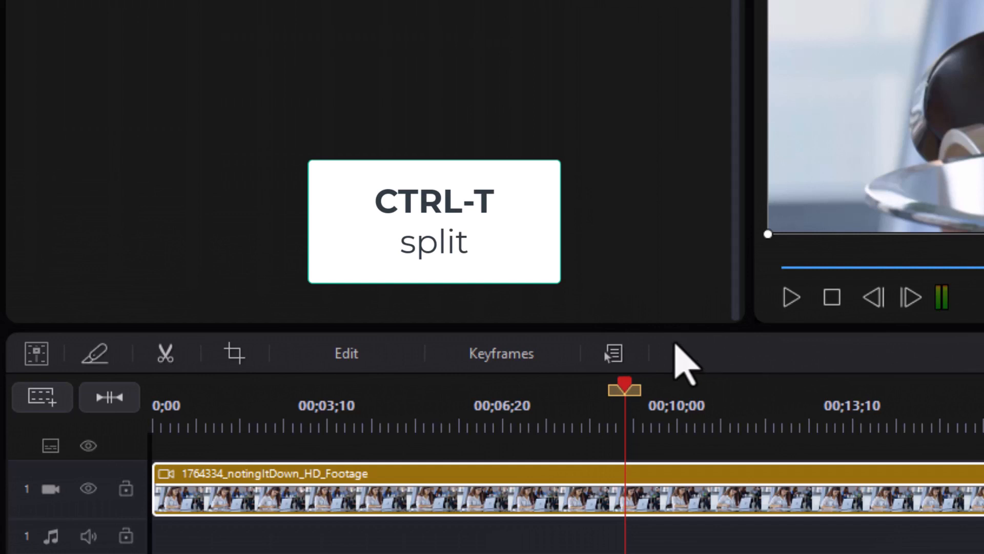
pyautogui.press('ctrl+t')
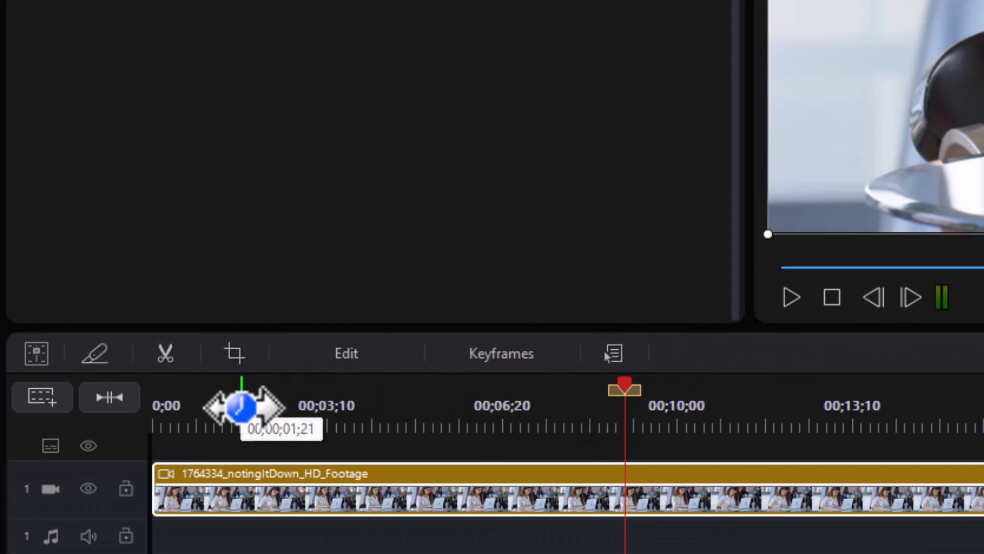
pyautogui.click(95, 352)
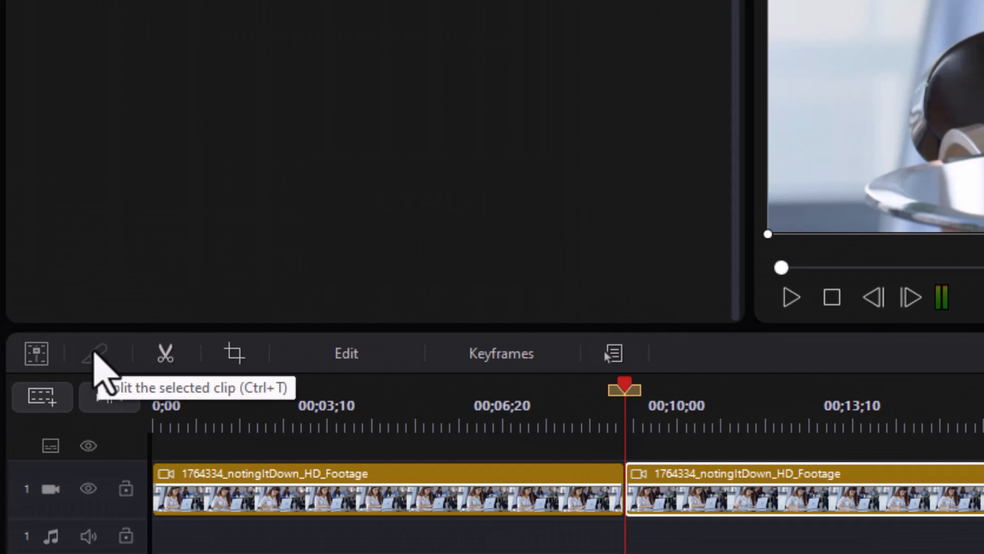
pyautogui.click(97, 352)
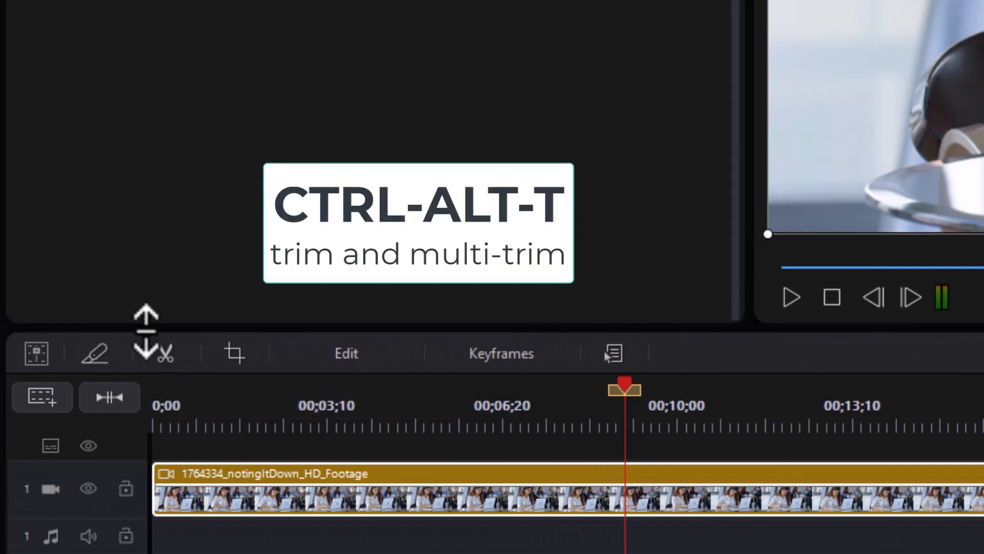
# Step: Open the Trim window for the selected footage clip with Ctrl+Alt+T
pyautogui.press('ctrl+alt+t')
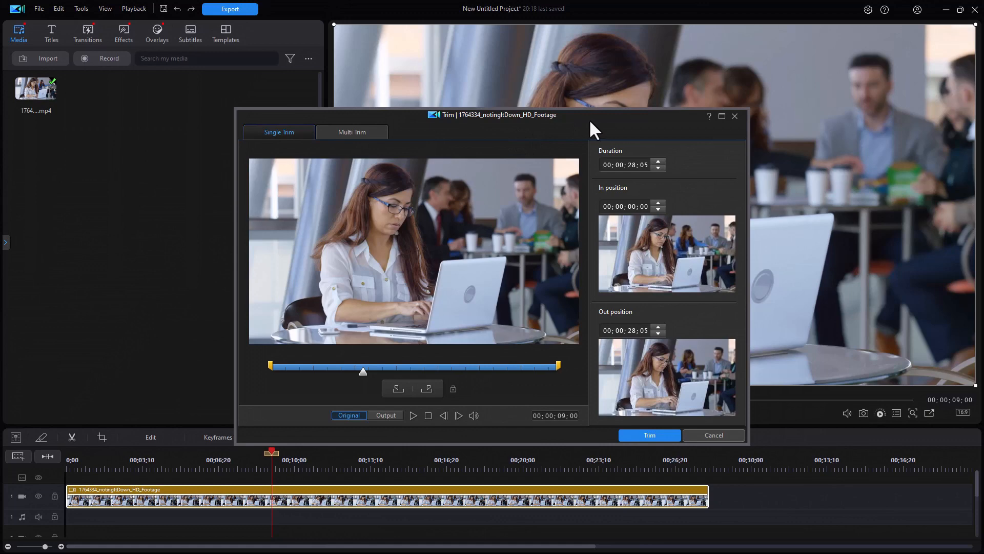
pyautogui.moveTo(721, 116)
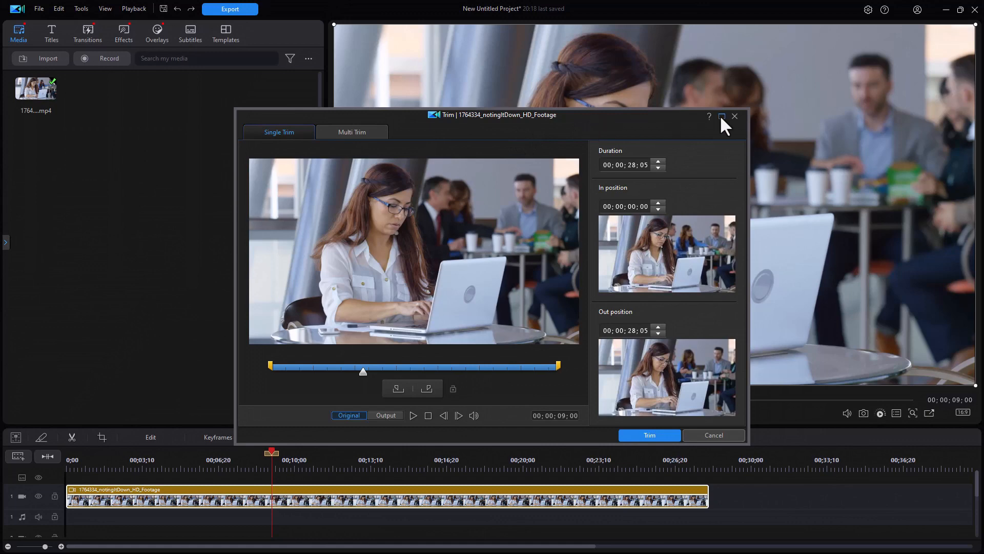
# Step: Maximize the Trim window and scrub/play the footage preview to about 15 seconds
pyautogui.click(721, 116)
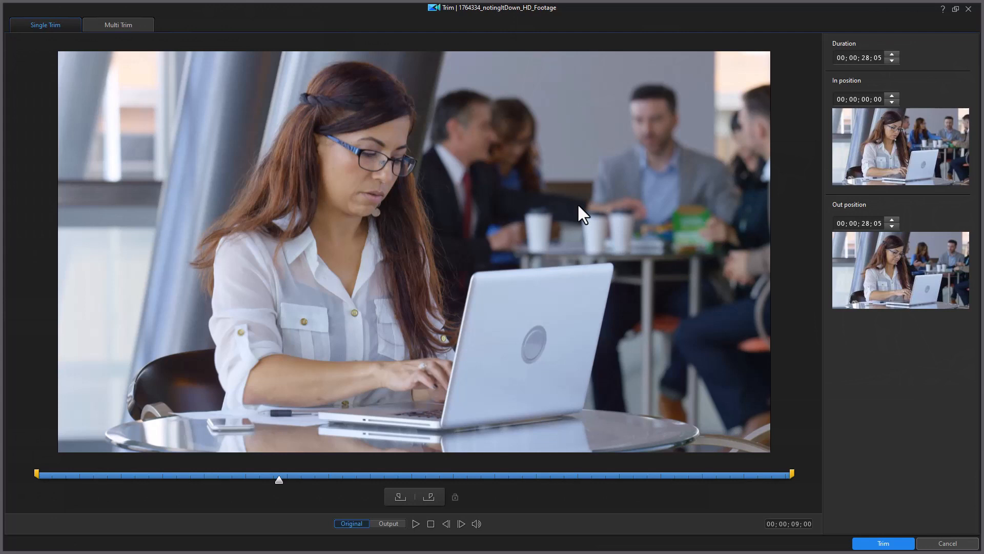
pyautogui.moveTo(538, 220)
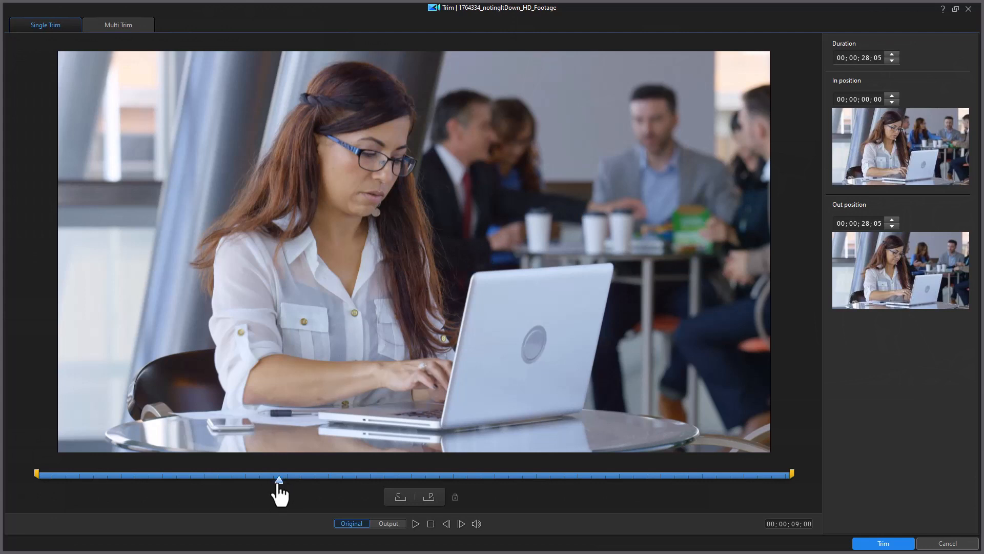
pyautogui.moveTo(279, 474); pyautogui.dragTo(302, 475)
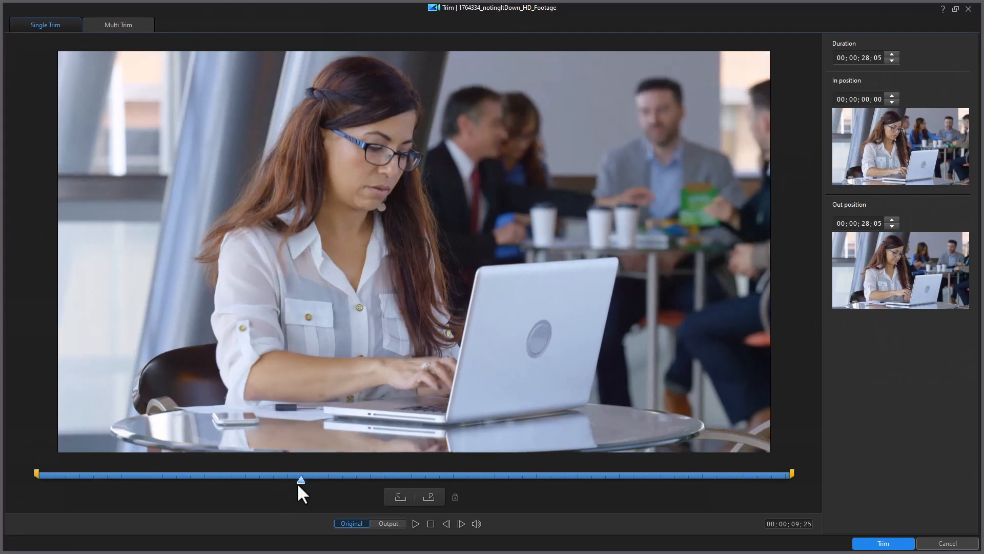
pyautogui.click(416, 523)
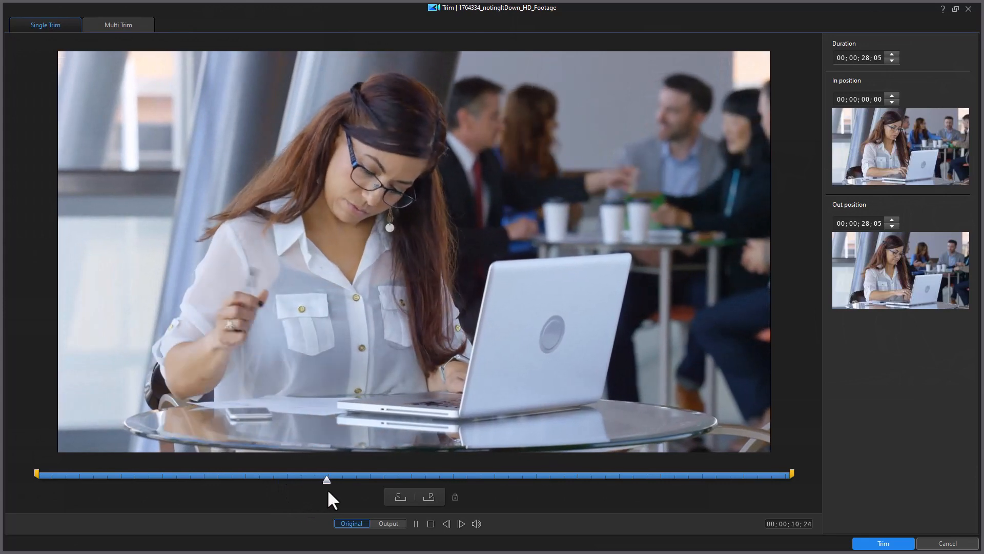
pyautogui.moveTo(326, 480); pyautogui.dragTo(345, 480)
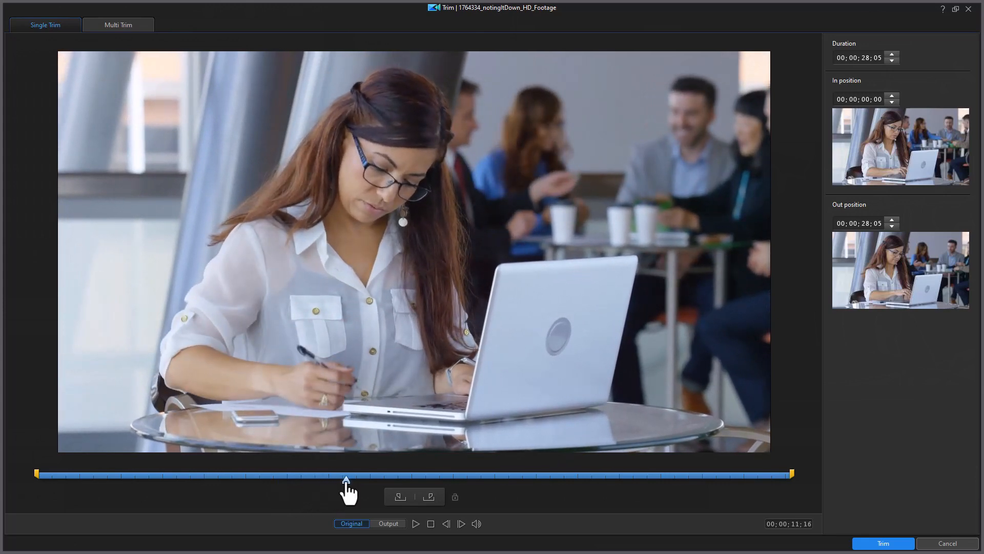
pyautogui.moveTo(345, 475); pyautogui.dragTo(386, 479)
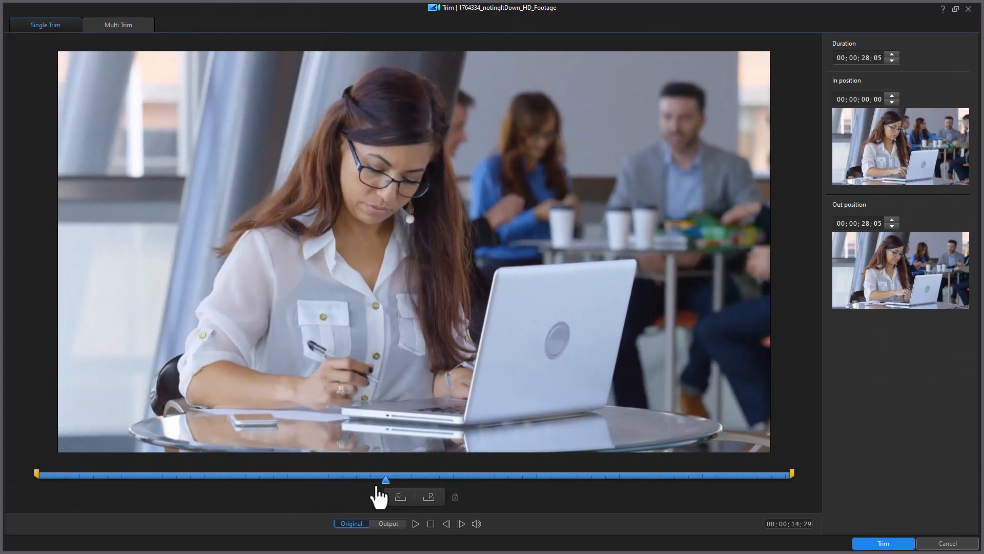
pyautogui.moveTo(386, 478); pyautogui.dragTo(259, 479)
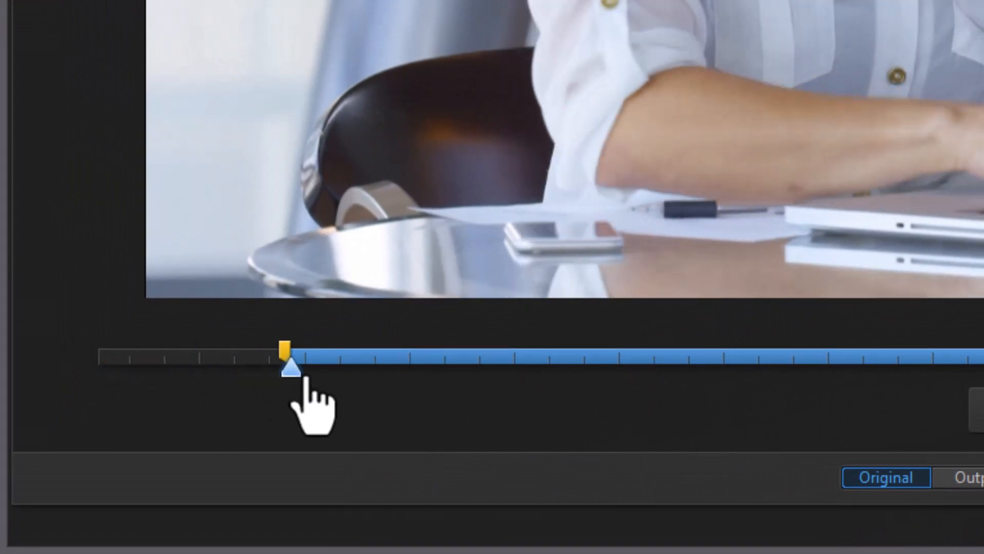
# Step: Move the mark-in handle so the clip starts at 00;00;07;10, leaving 00;00;20;25
pyautogui.moveTo(289, 367); pyautogui.dragTo(575, 352)
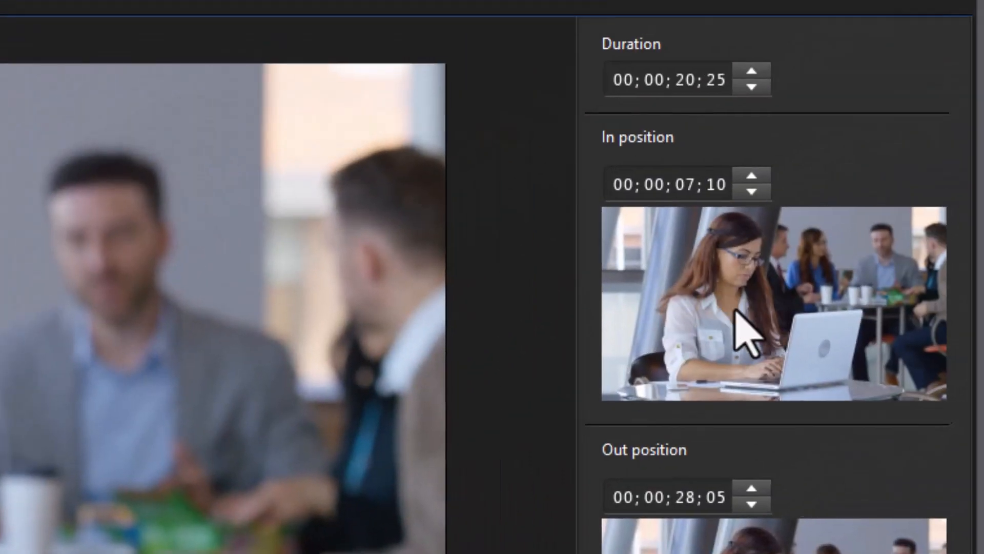
pyautogui.moveTo(731, 276)
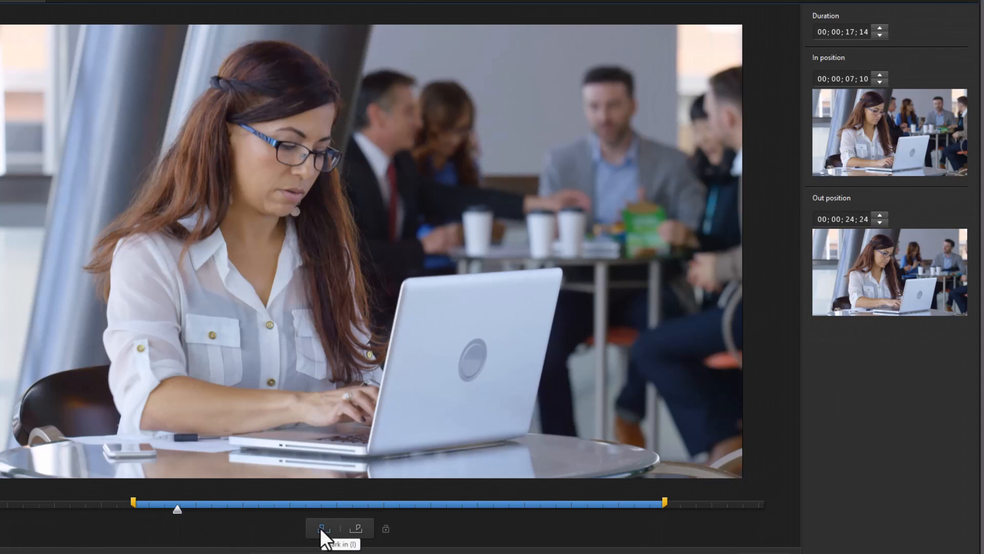
pyautogui.moveTo(224, 541)
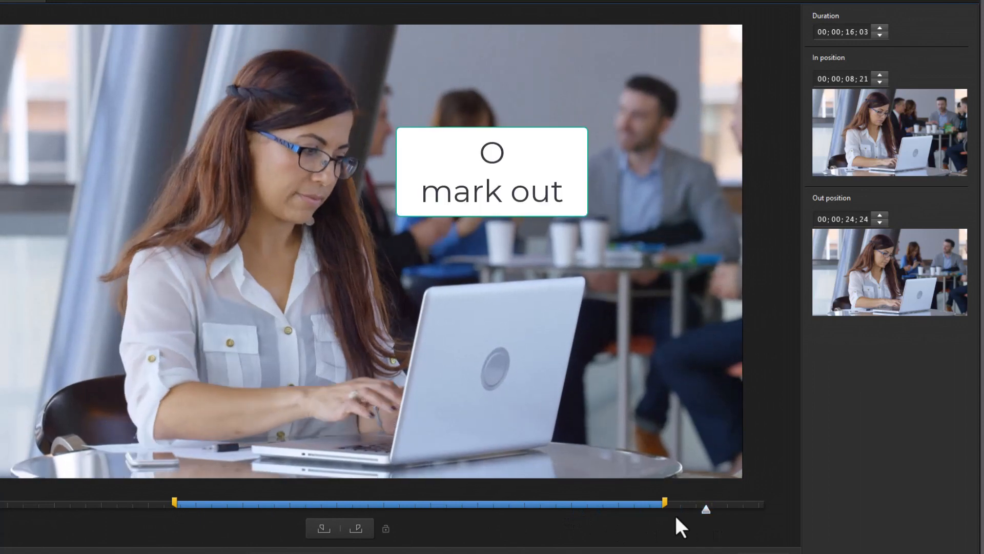
# Step: Move the mark-out handle to 00;00;26;07 for a 00;00;17;16 duration
pyautogui.moveTo(663, 501); pyautogui.dragTo(705, 504)
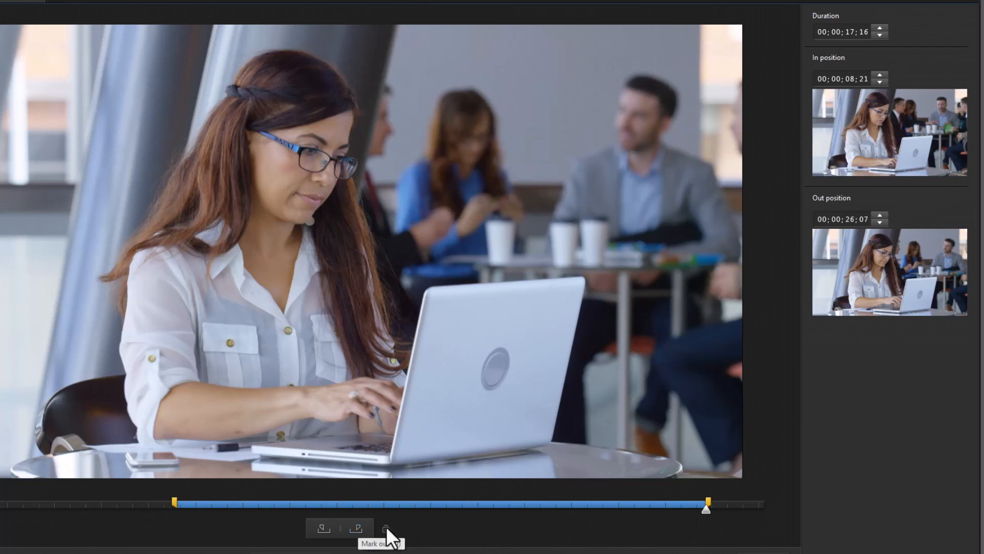
pyautogui.moveTo(639, 532)
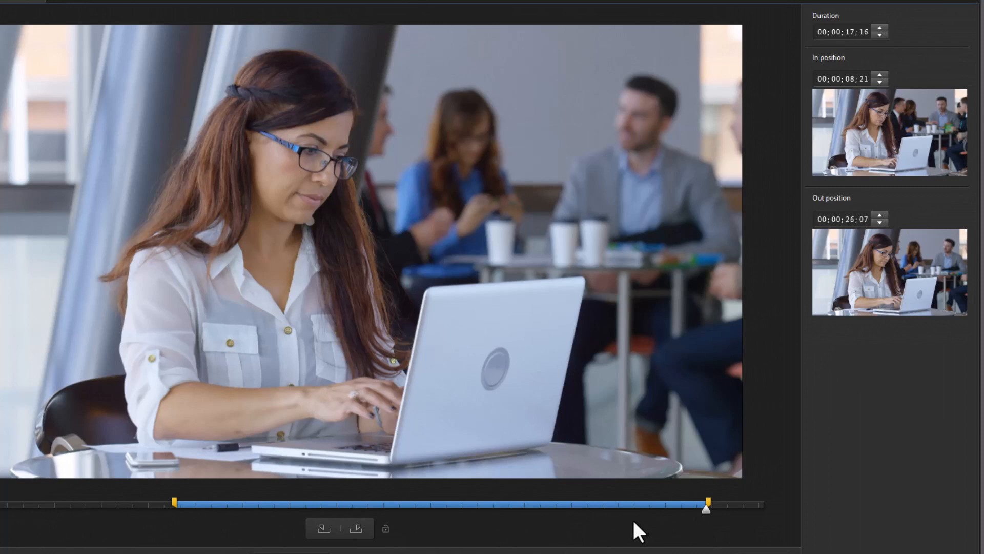
pyautogui.moveTo(438, 507)
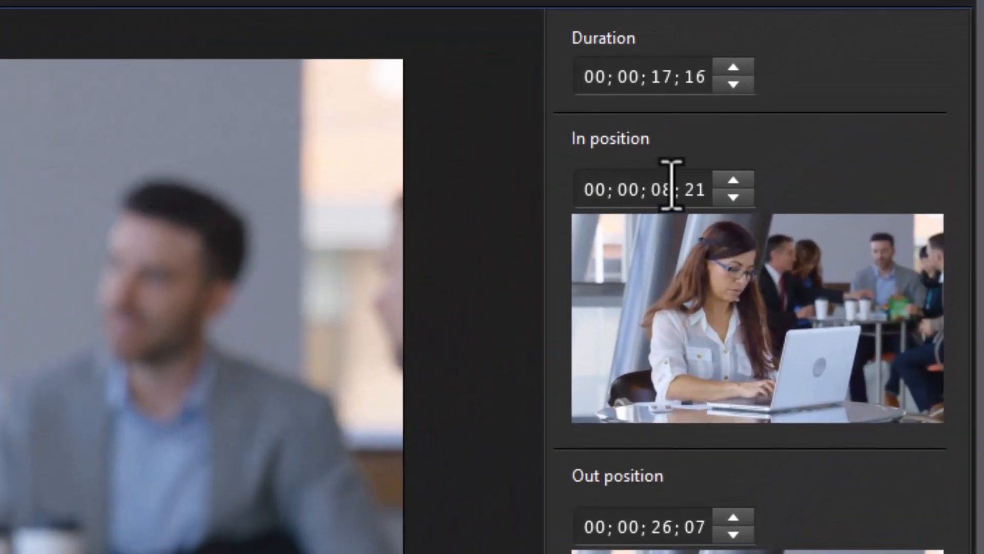
pyautogui.moveTo(647, 213)
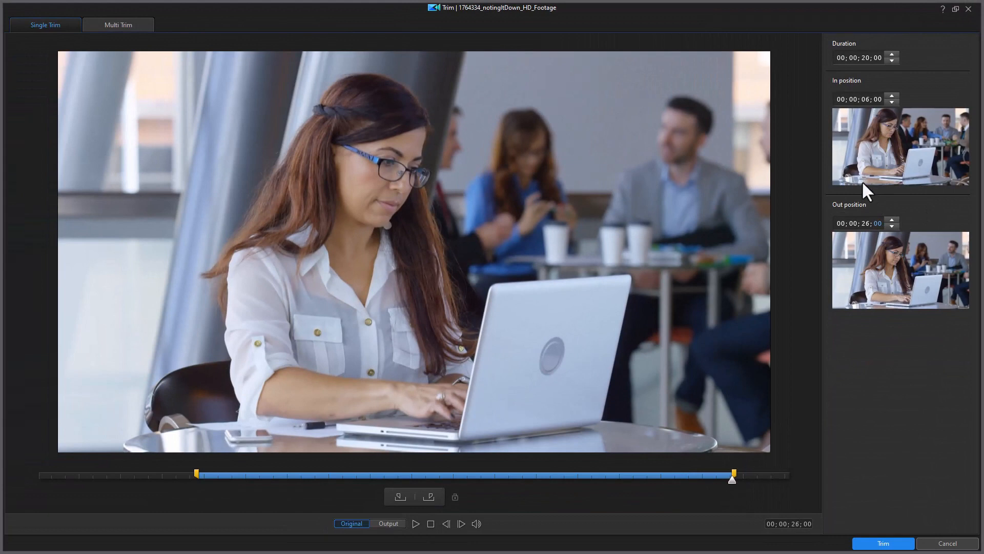
pyautogui.moveTo(875, 74)
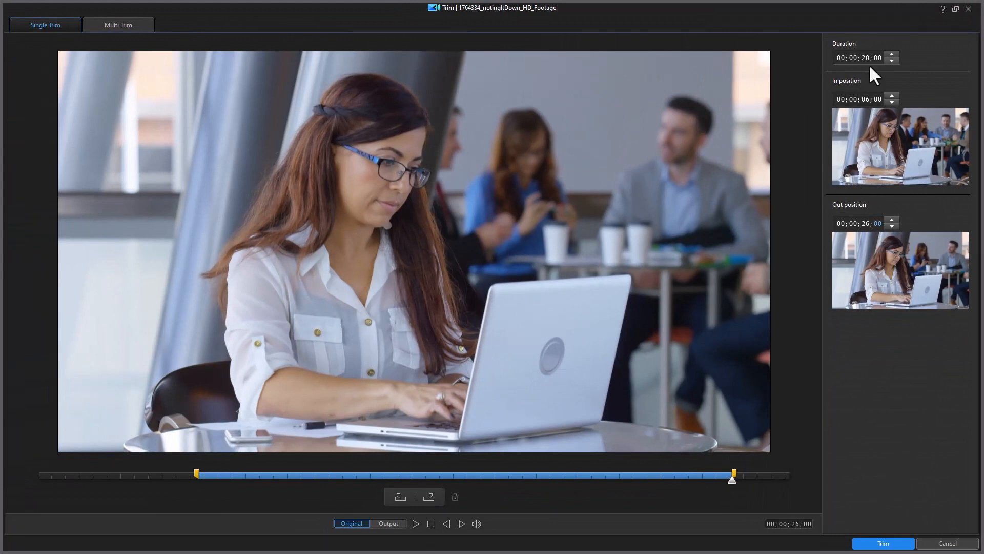
pyautogui.moveTo(865, 76)
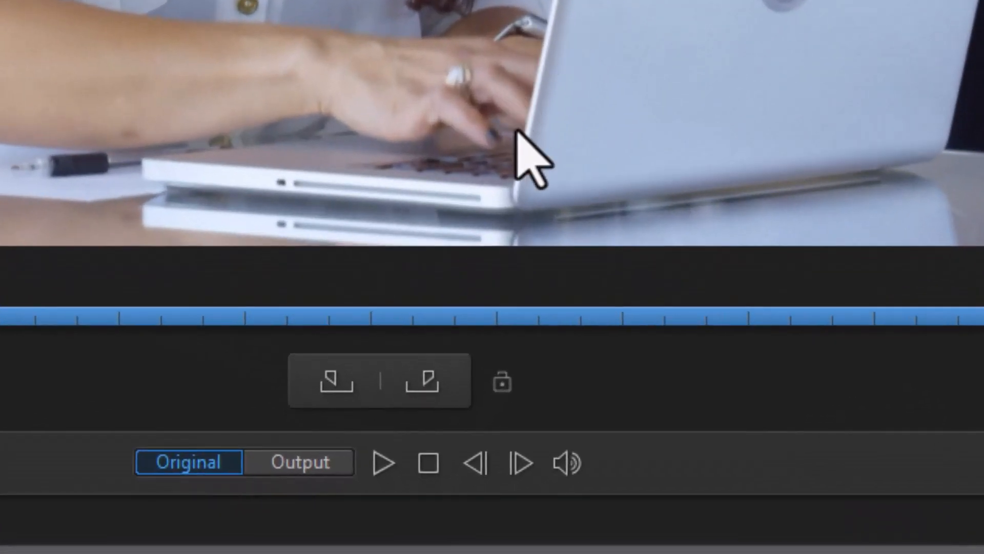
pyautogui.moveTo(536, 270)
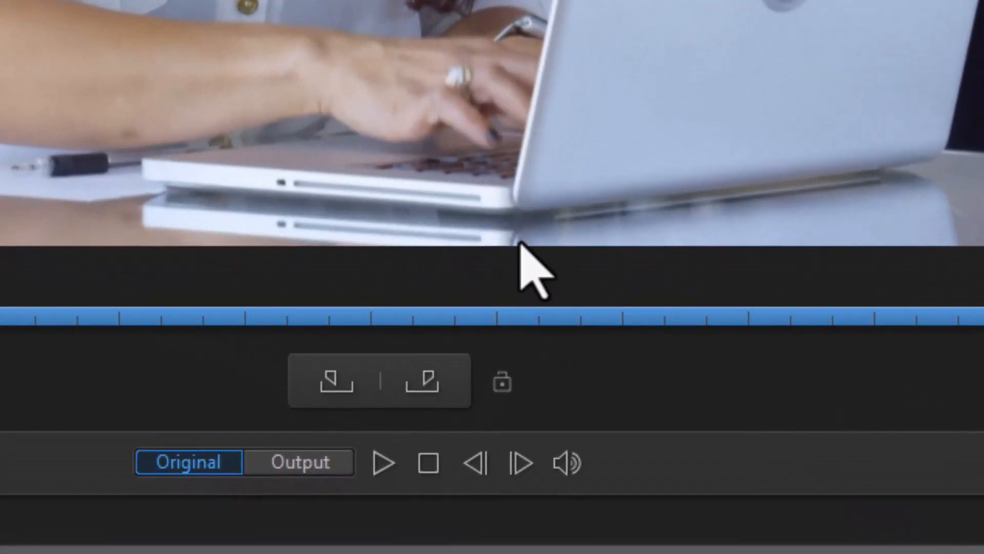
pyautogui.moveTo(501, 382)
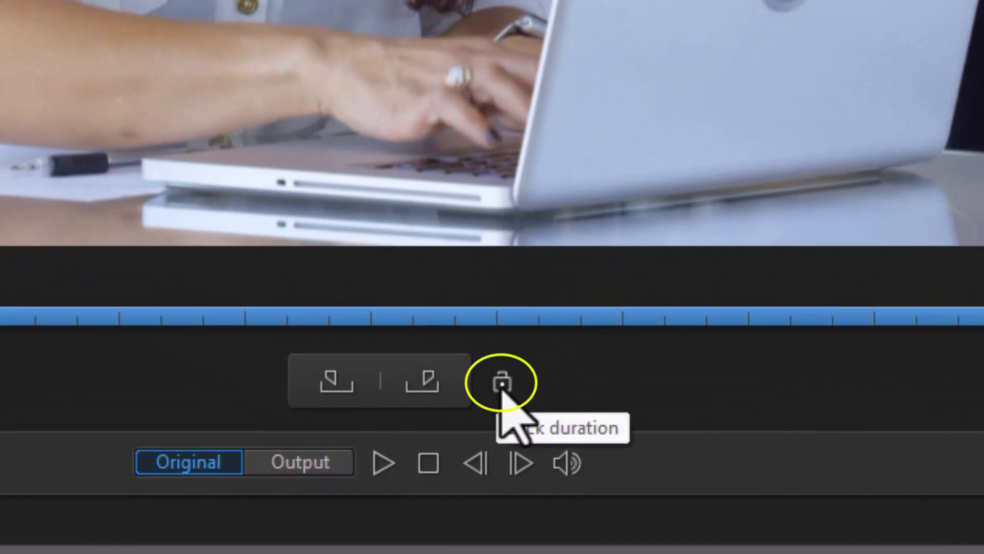
# Step: Lock the trim duration at 20 seconds so it holds when in/out points move
pyautogui.click(502, 382)
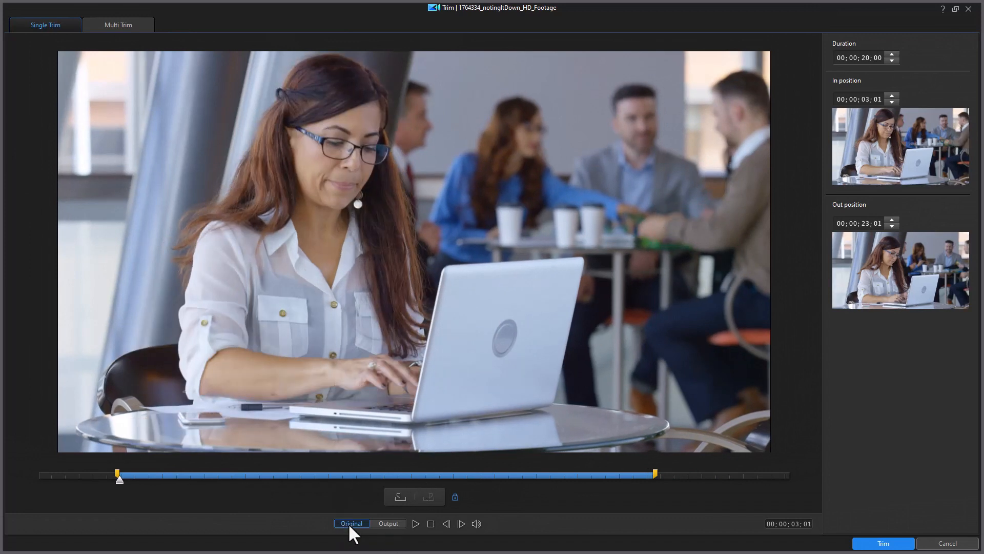
# Step: Toggle Original/Output previews while sliding the locked 20-second range to 00;00;03;26–00;00;23;26
pyautogui.click(388, 523)
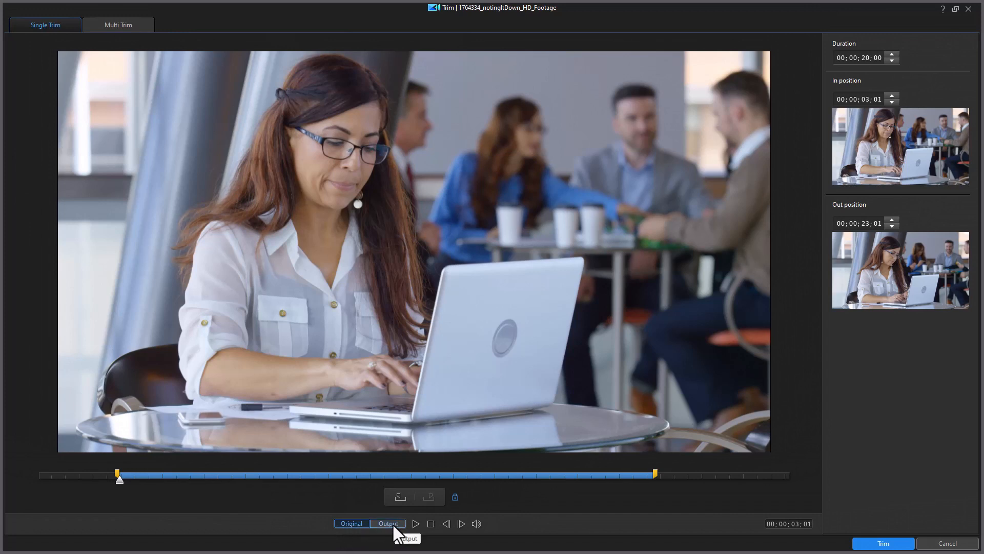
pyautogui.click(352, 523)
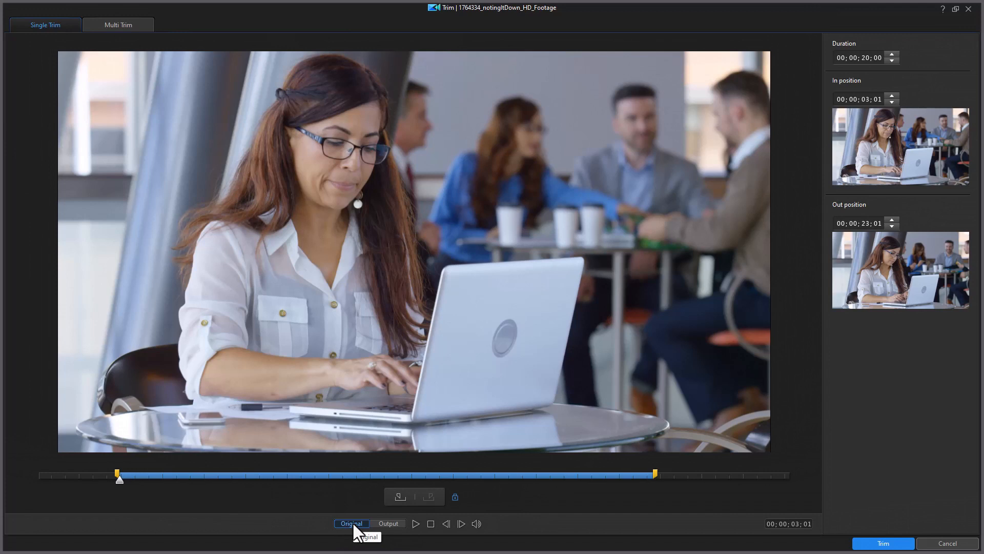
pyautogui.click(416, 524)
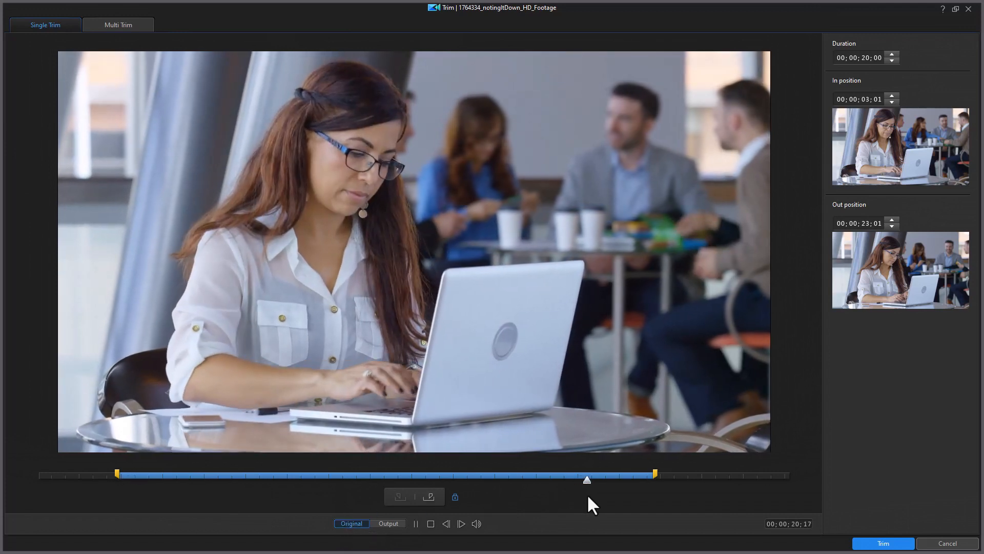
pyautogui.moveTo(587, 479); pyautogui.dragTo(639, 479)
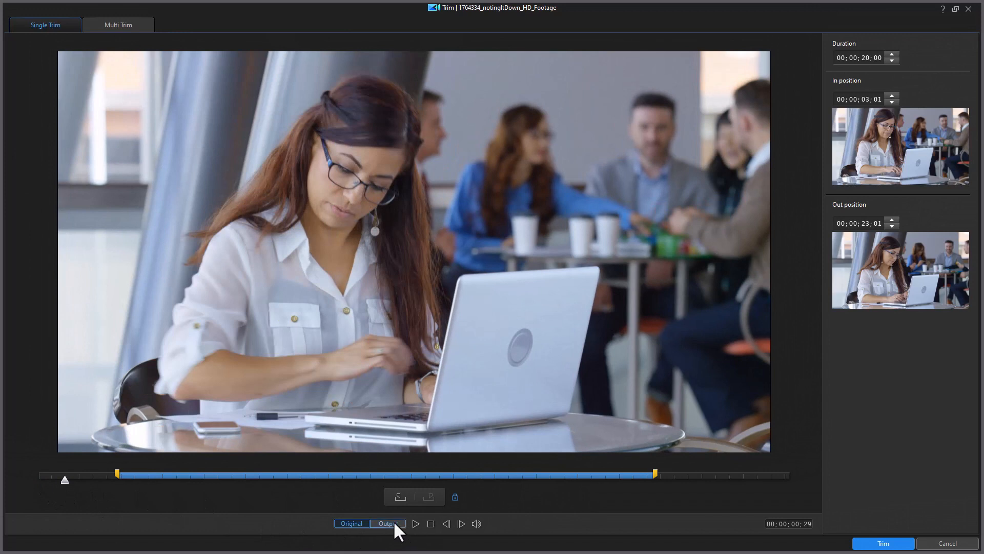
pyautogui.click(387, 523)
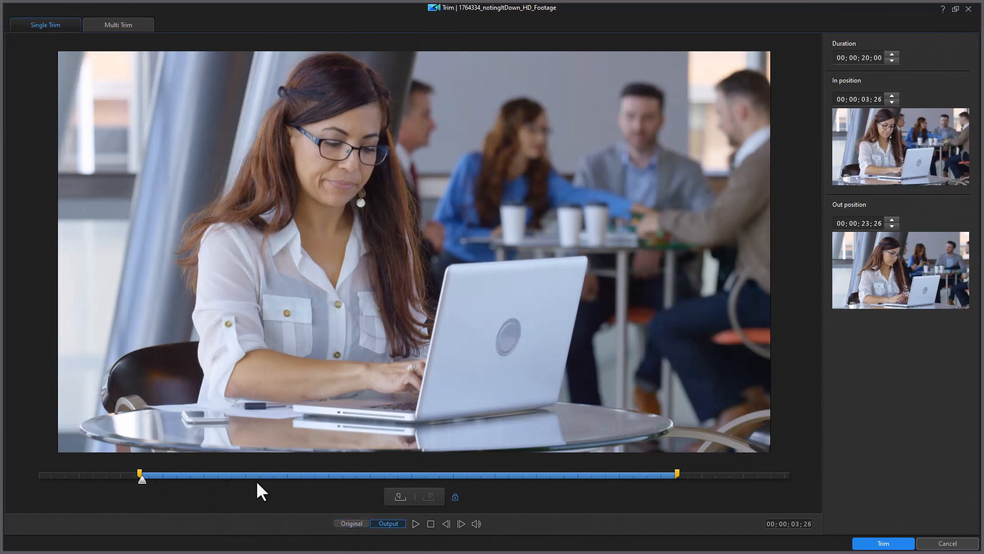
pyautogui.moveTo(156, 494)
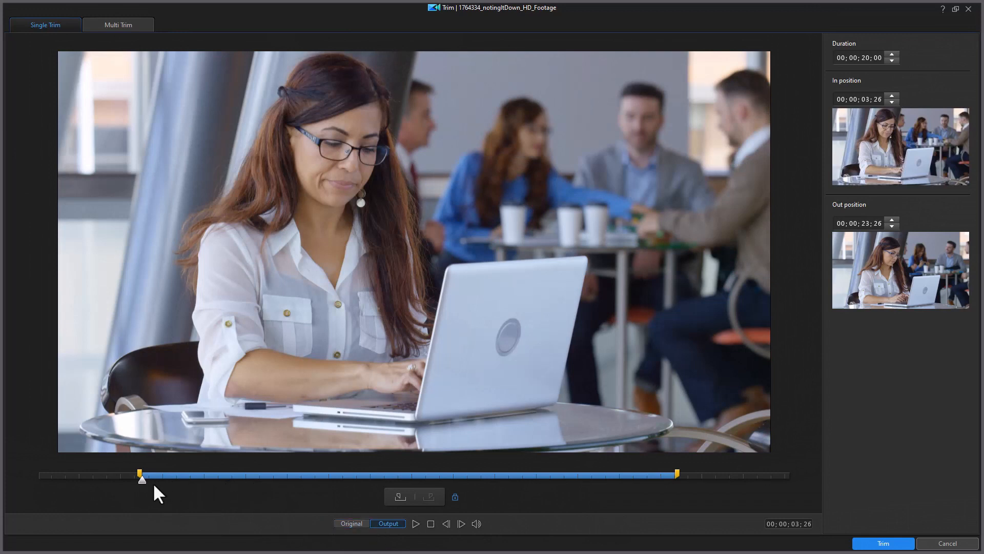
pyautogui.moveTo(182, 490)
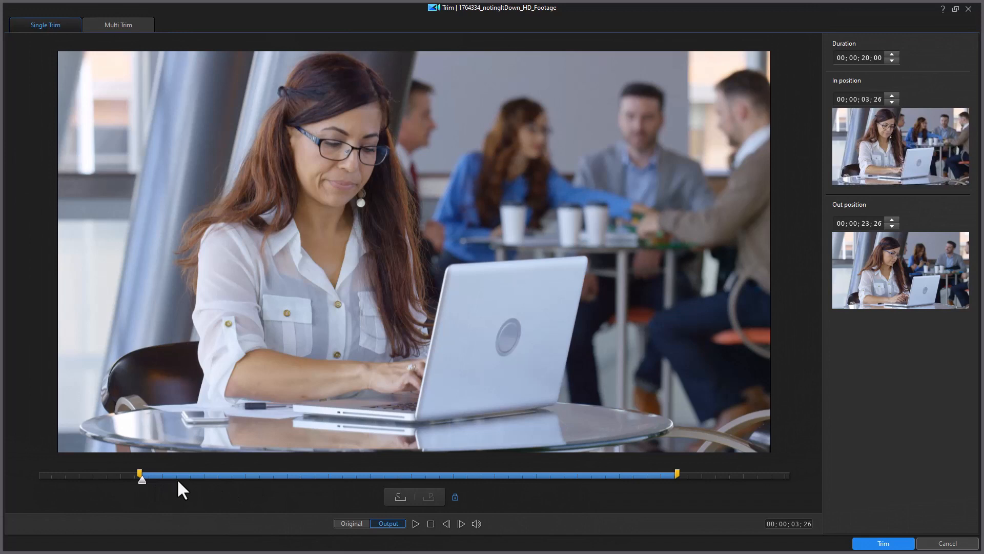
pyautogui.moveTo(633, 520)
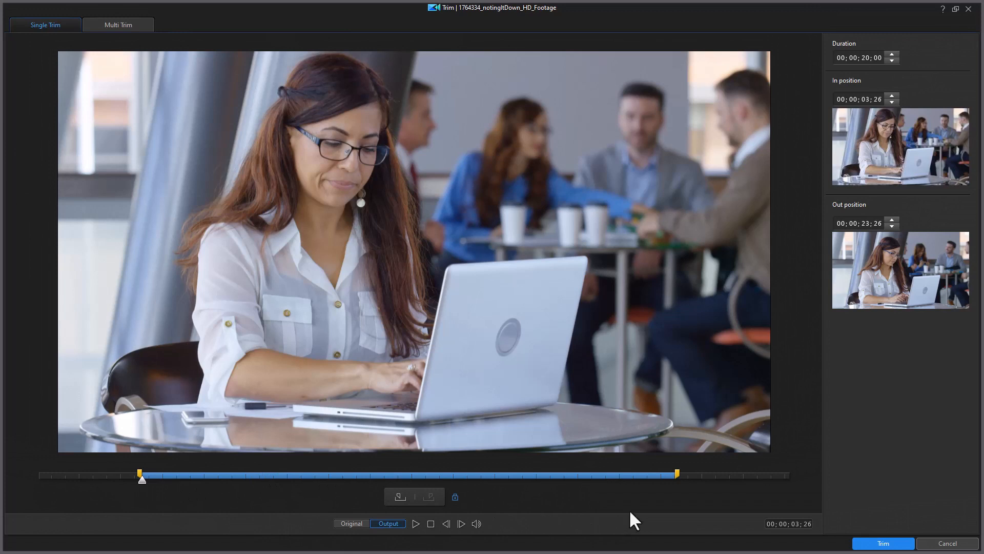
pyautogui.moveTo(566, 515)
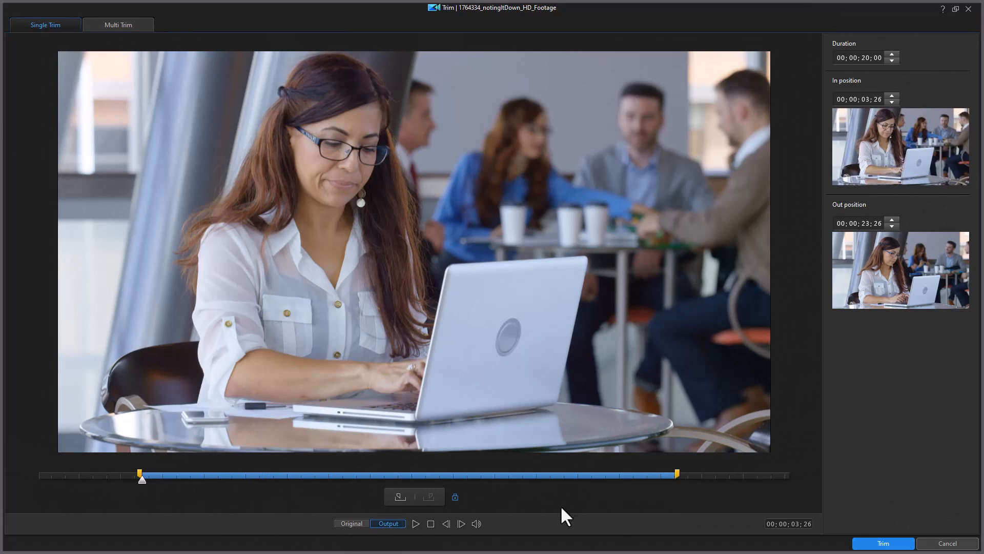
pyautogui.moveTo(218, 509)
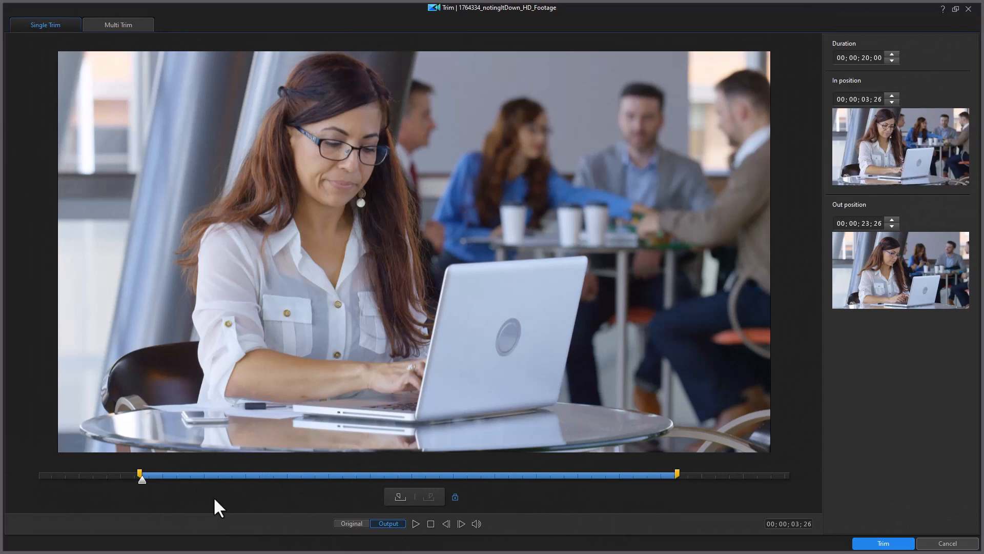
pyautogui.moveTo(881, 171)
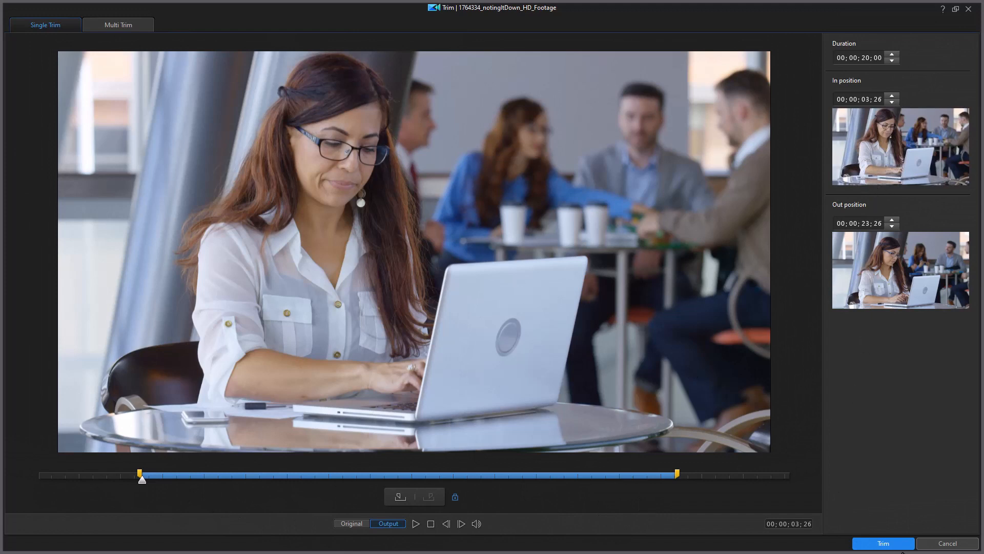
# Step: Apply the 00;00;03;26 to 00;00;23;26 trim to the clip
pyautogui.click(883, 544)
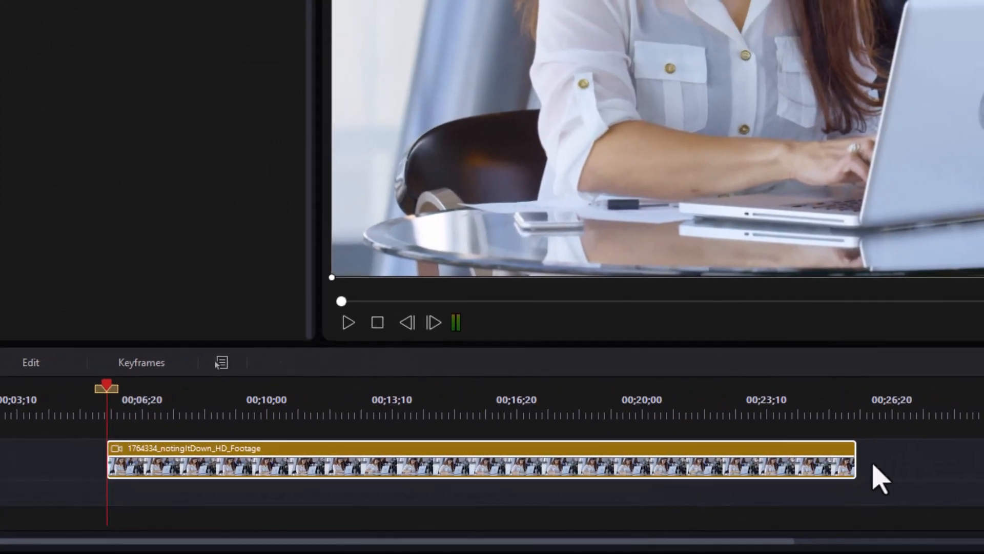
pyautogui.moveTo(904, 476)
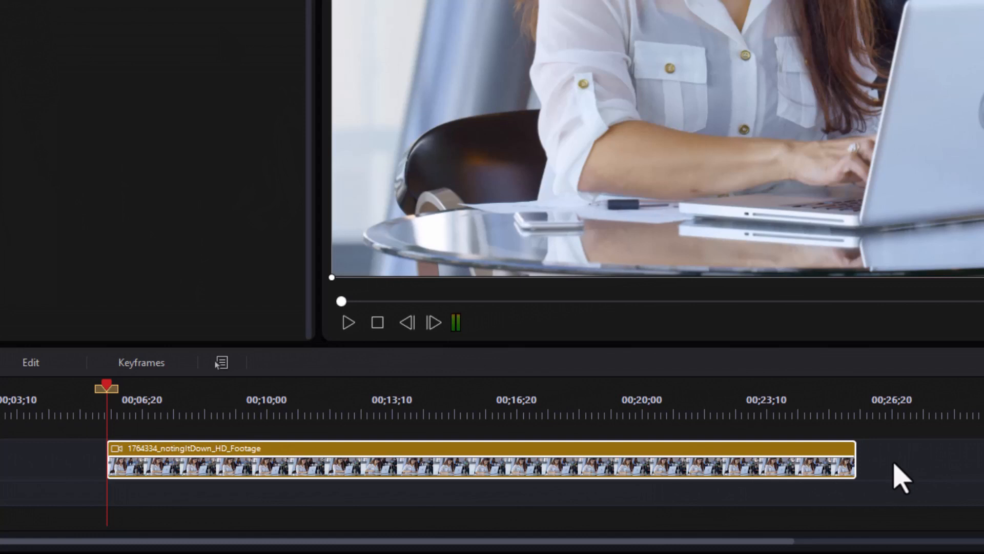
pyautogui.moveTo(888, 468)
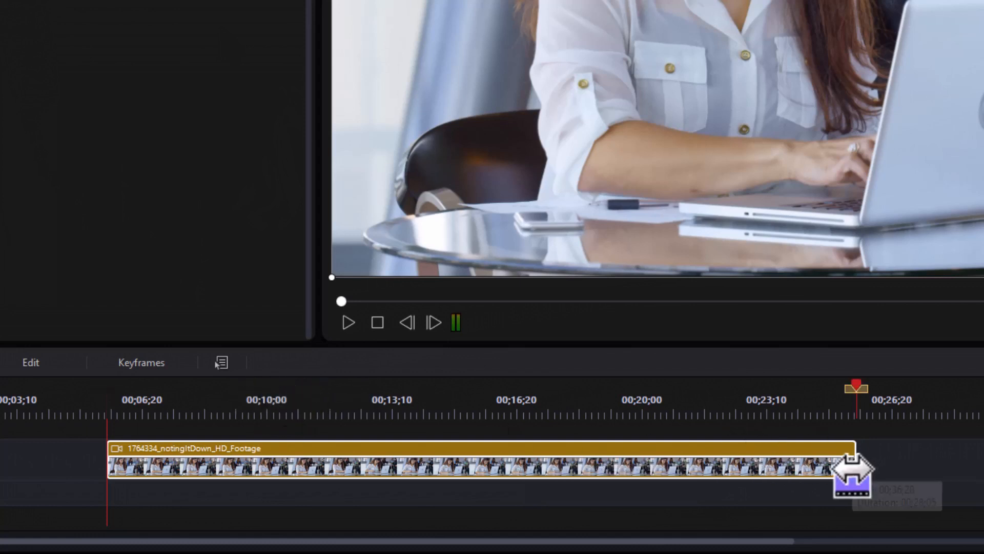
# Step: Drag the clip's edges on the timeline to end near 00;26;20 and start at 00;05;10
pyautogui.moveTo(854, 473); pyautogui.dragTo(832, 476)
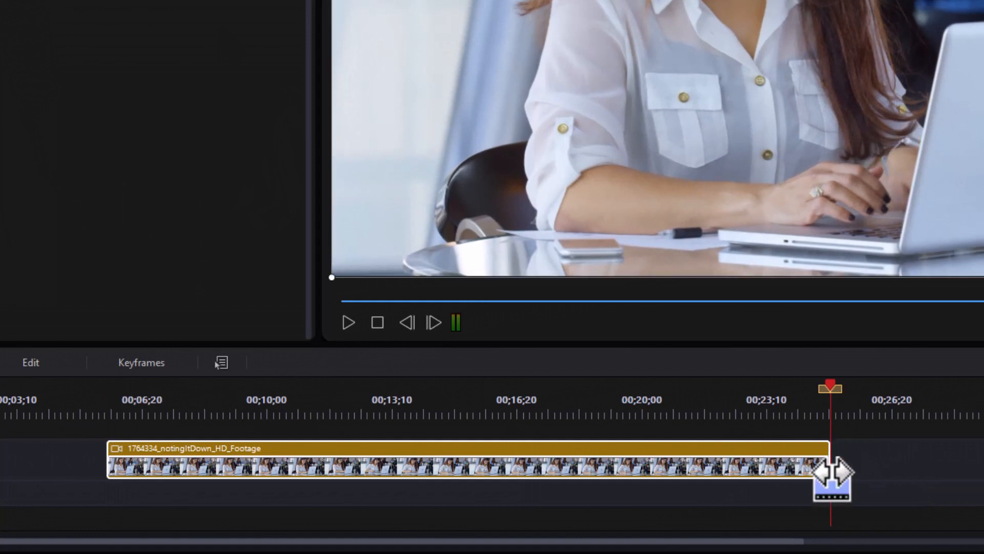
pyautogui.moveTo(832, 477); pyautogui.dragTo(967, 477)
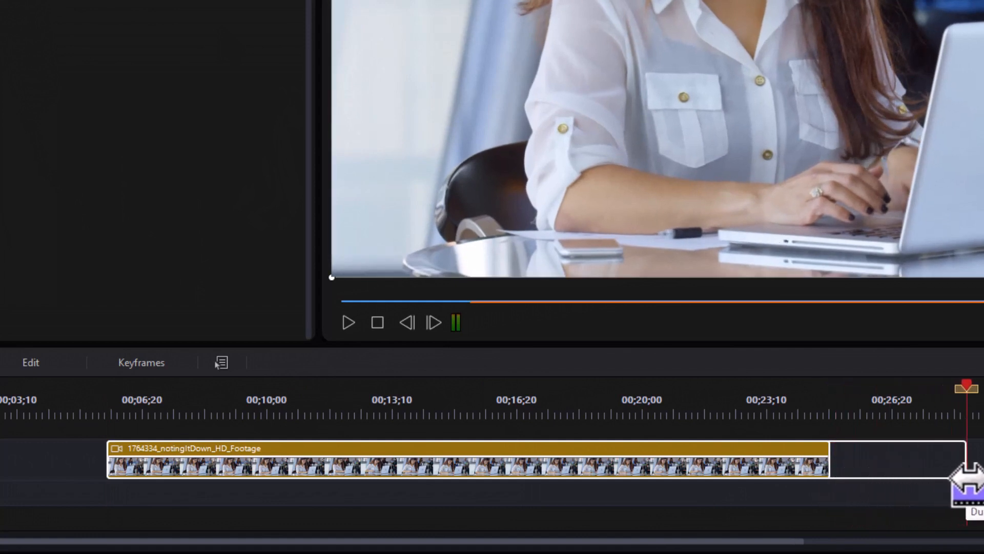
pyautogui.moveTo(974, 483); pyautogui.dragTo(920, 483)
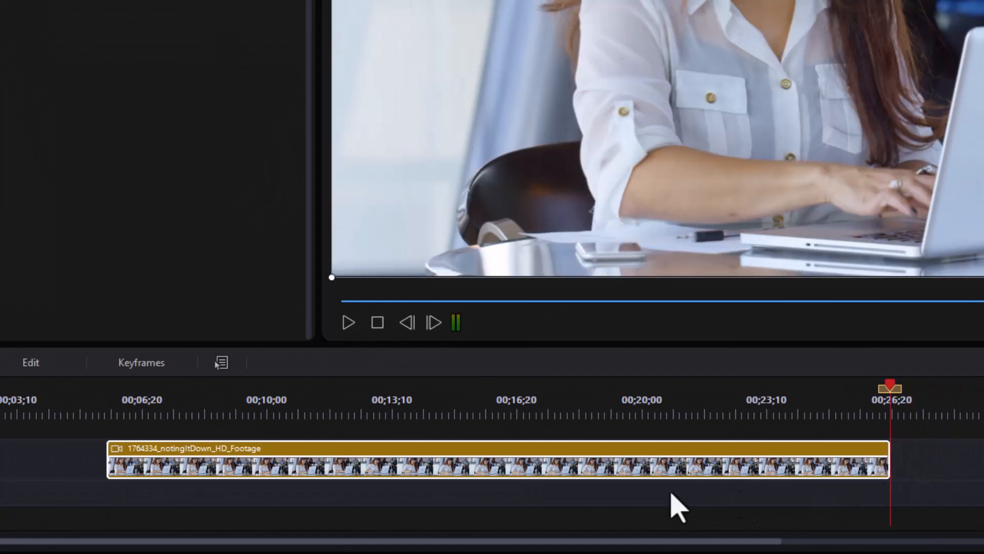
pyautogui.moveTo(107, 473)
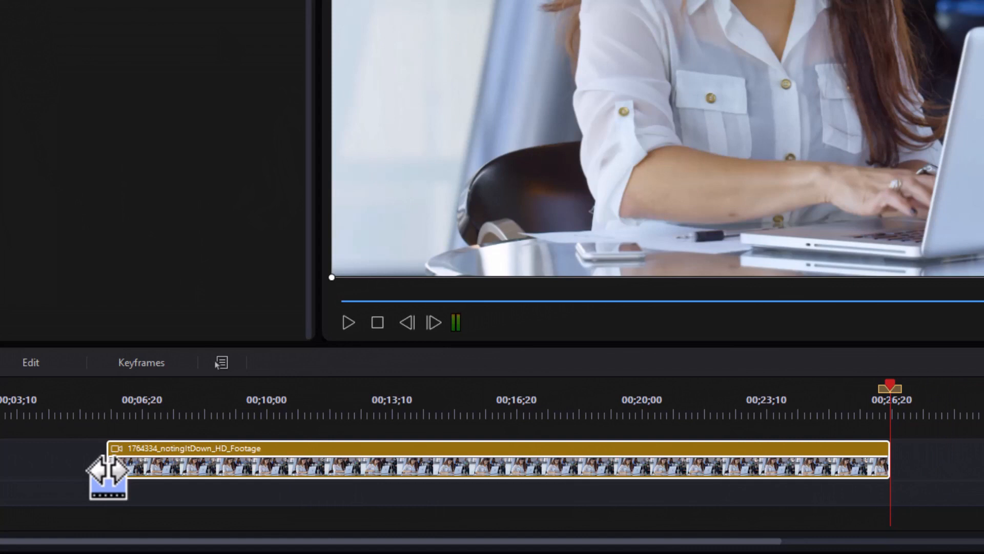
pyautogui.moveTo(109, 473); pyautogui.dragTo(94, 474)
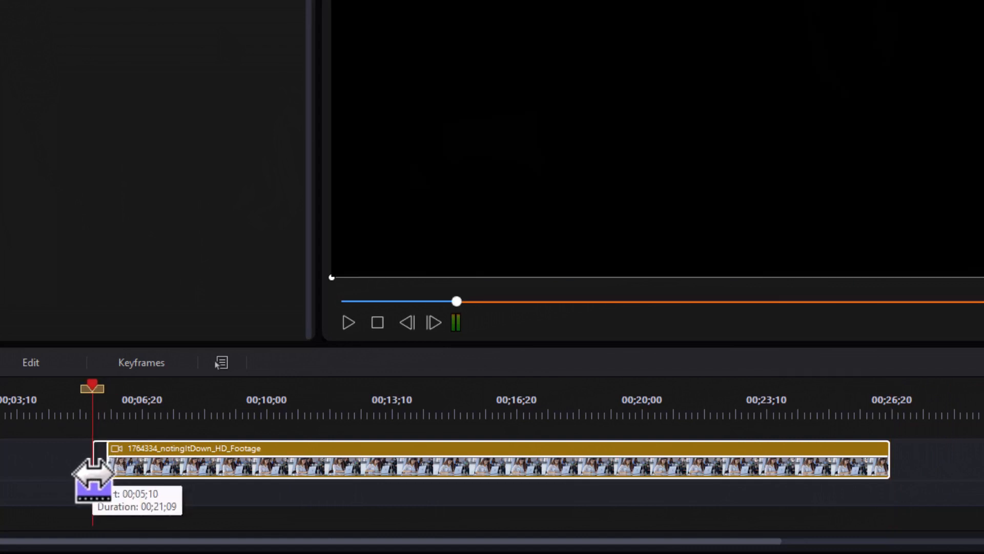
pyautogui.rightClick(94, 468)
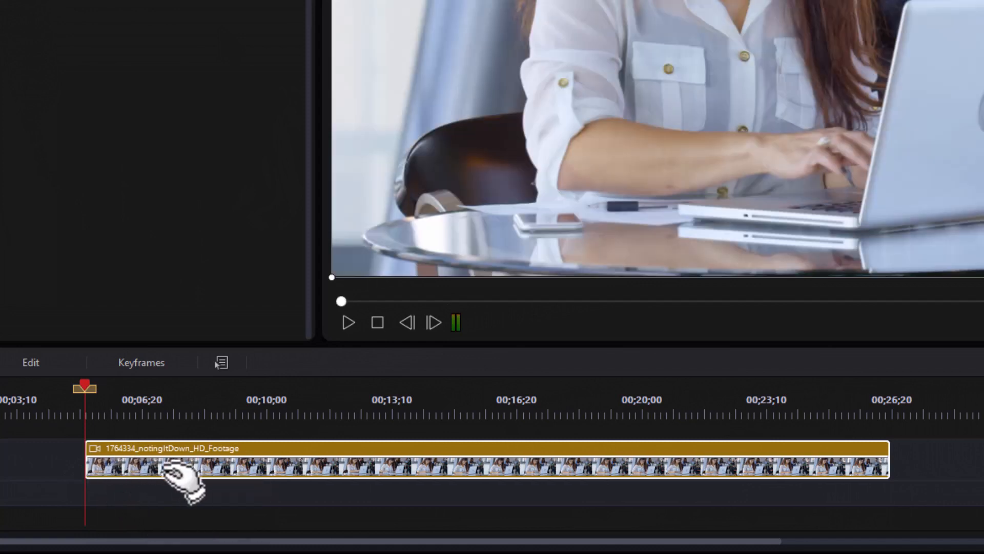
pyautogui.moveTo(320, 479)
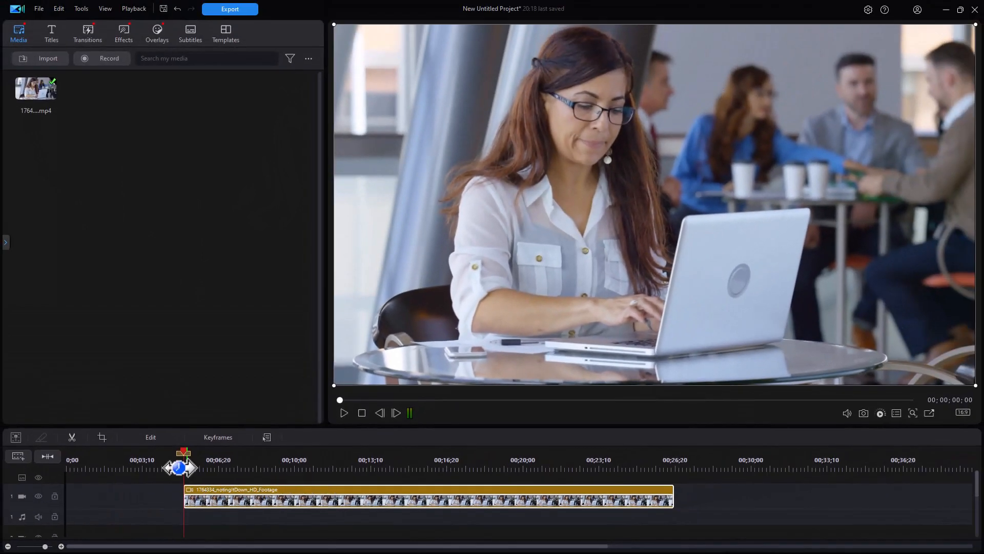
pyautogui.moveTo(41, 437)
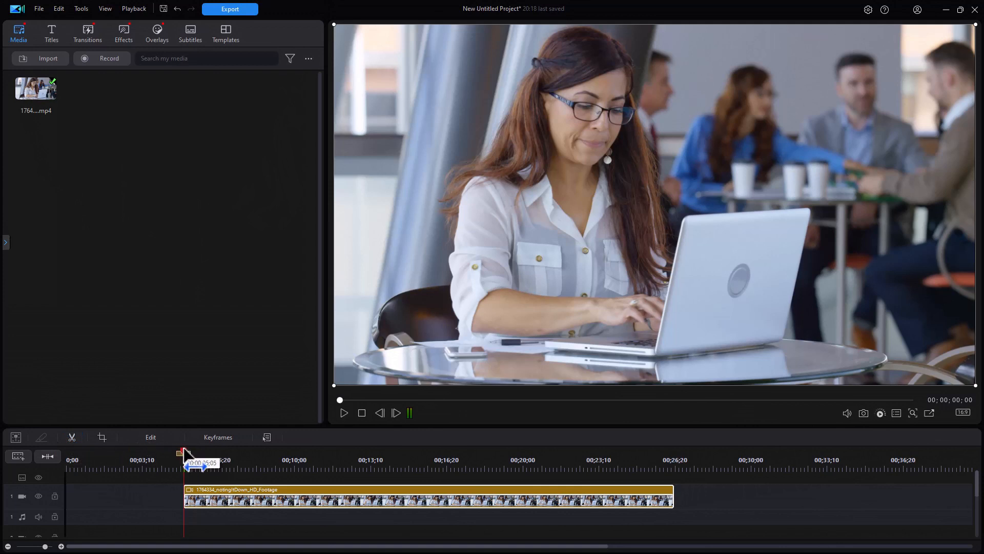
# Step: Move the play position to the clip's start before removing the clip
pyautogui.moveTo(183, 453); pyautogui.dragTo(265, 453)
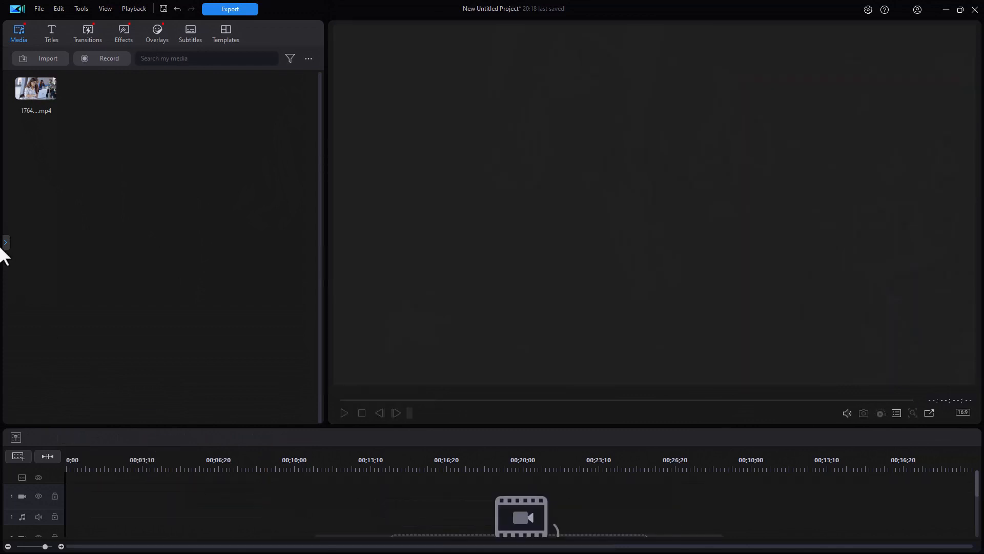
# Step: Open the source footage in the Precut trim window, maximized to full screen
pyautogui.click(35, 88)
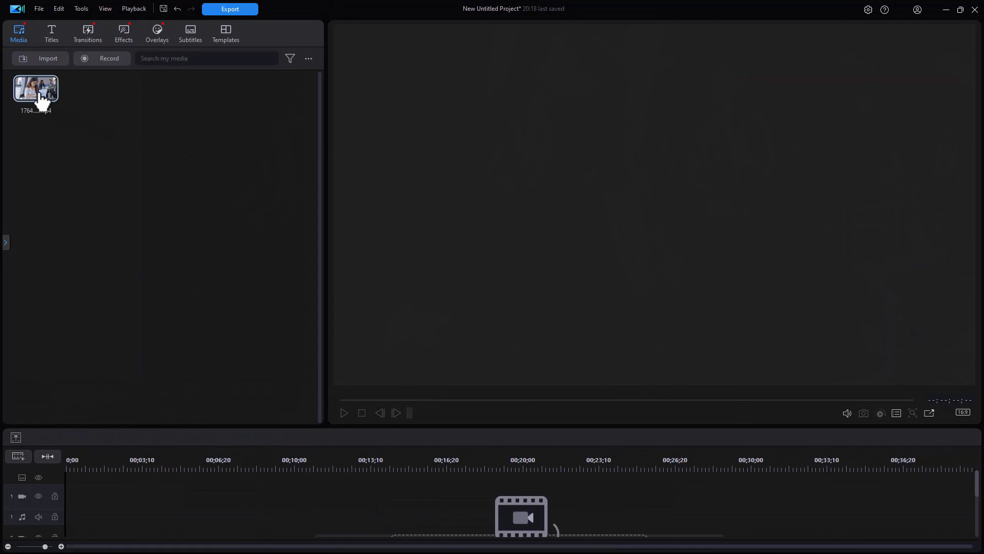
pyautogui.rightClick(36, 88)
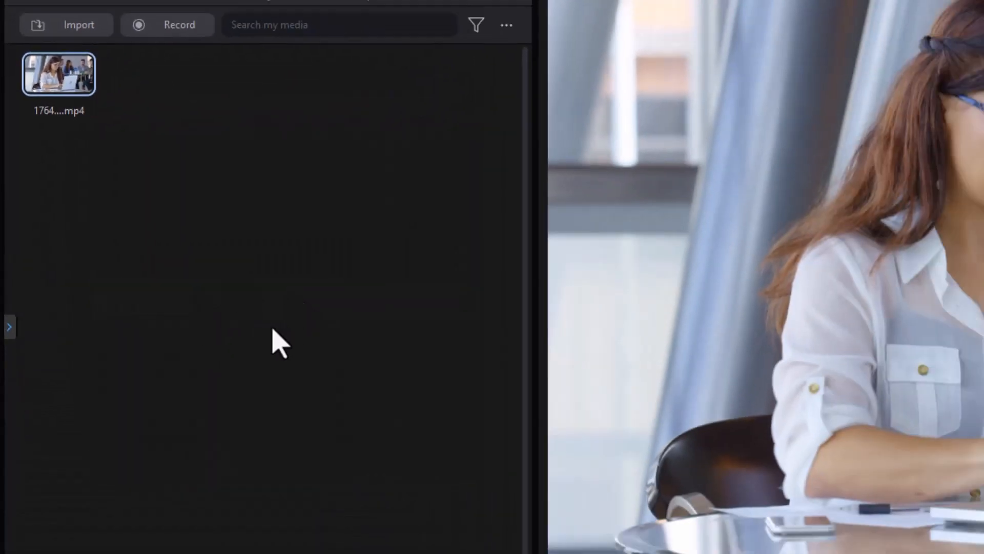
pyautogui.doubleClick(58, 73)
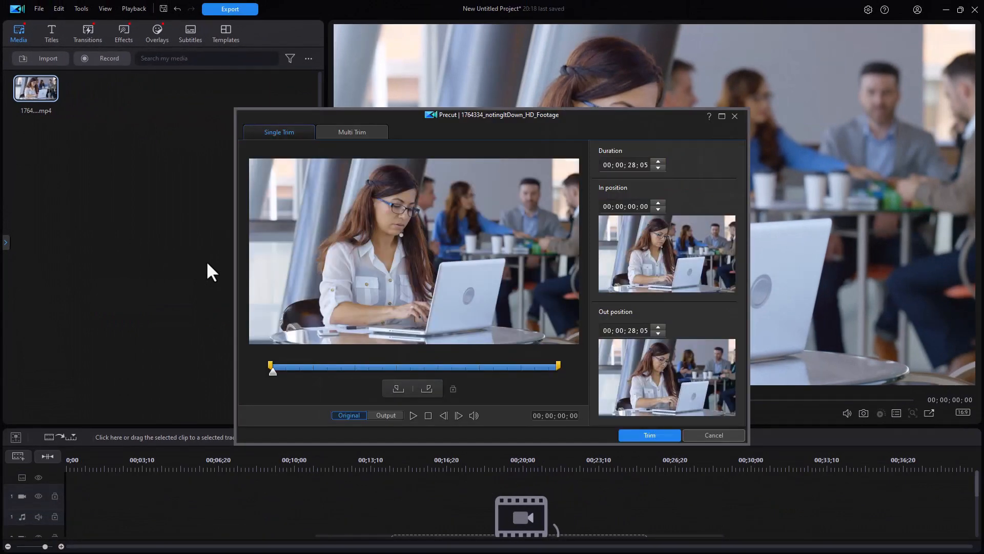
pyautogui.moveTo(352, 177)
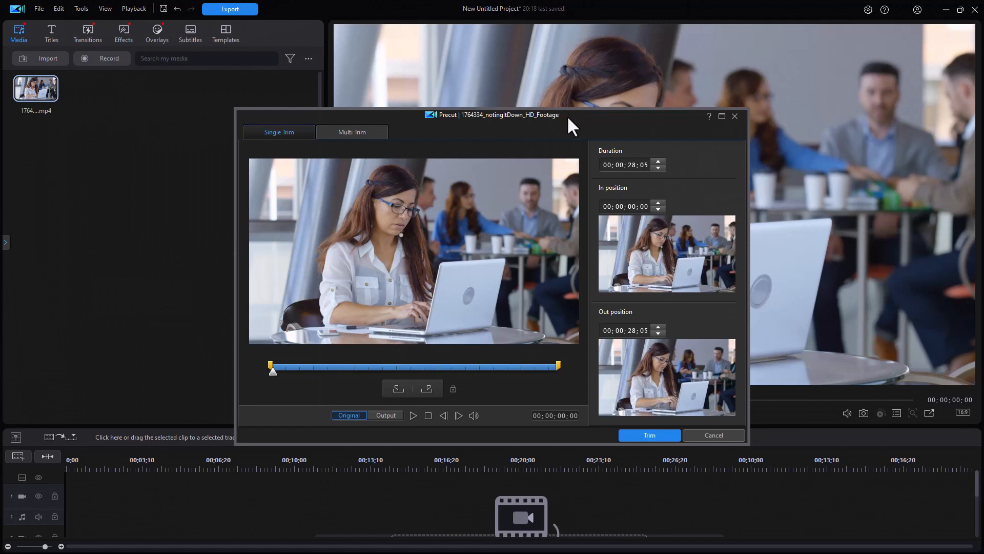
pyautogui.moveTo(615, 122)
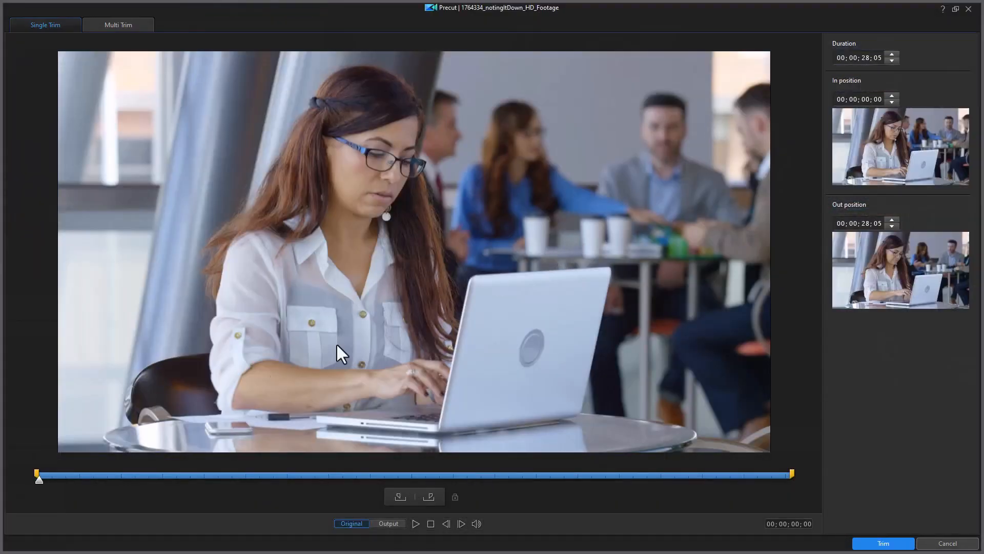
# Step: Set in point 00;00;04;10 and out point 00;00;19;10, then save the 15-second sub-clip
pyautogui.moveTo(38, 479); pyautogui.dragTo(153, 479)
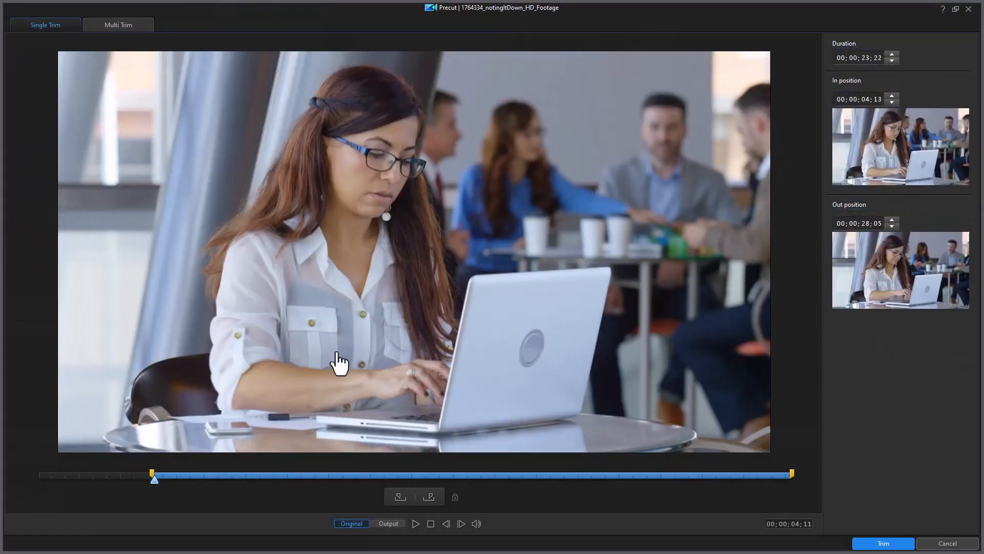
pyautogui.click(464, 475)
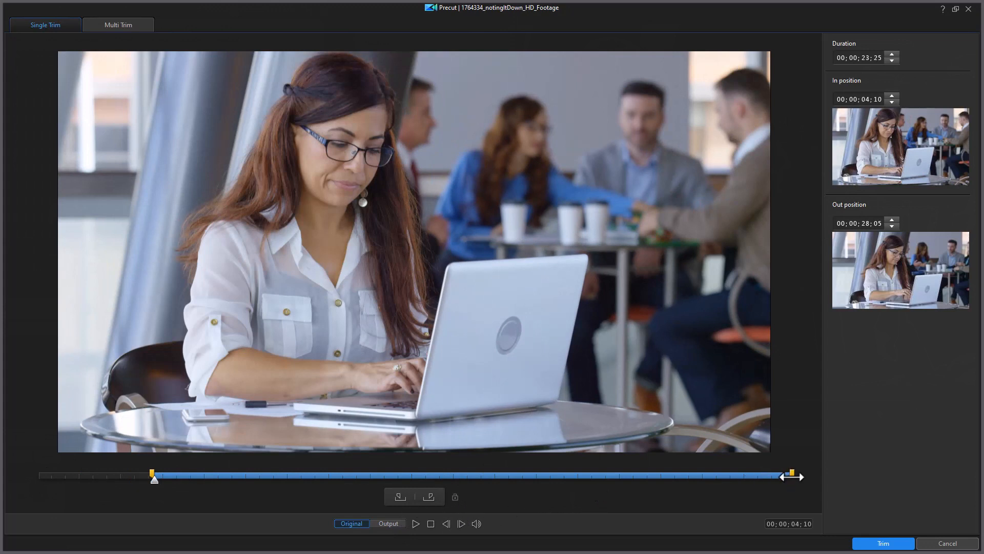
pyautogui.moveTo(790, 474); pyautogui.dragTo(565, 475)
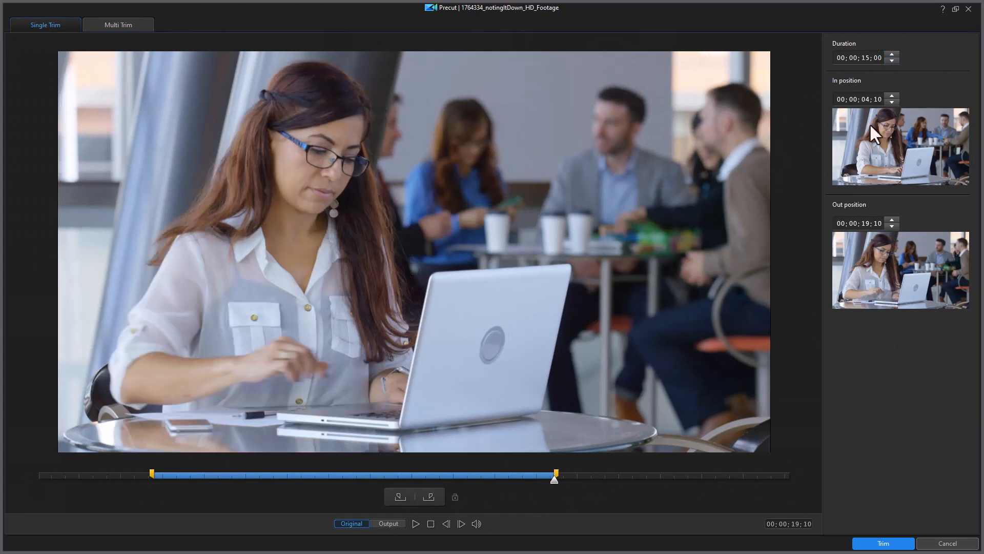
pyautogui.moveTo(529, 446)
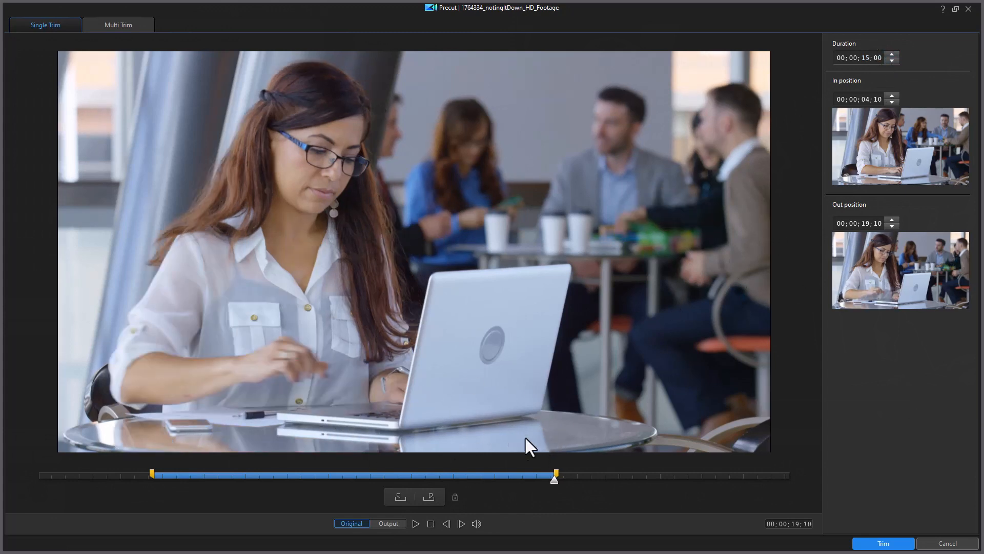
pyautogui.click(883, 543)
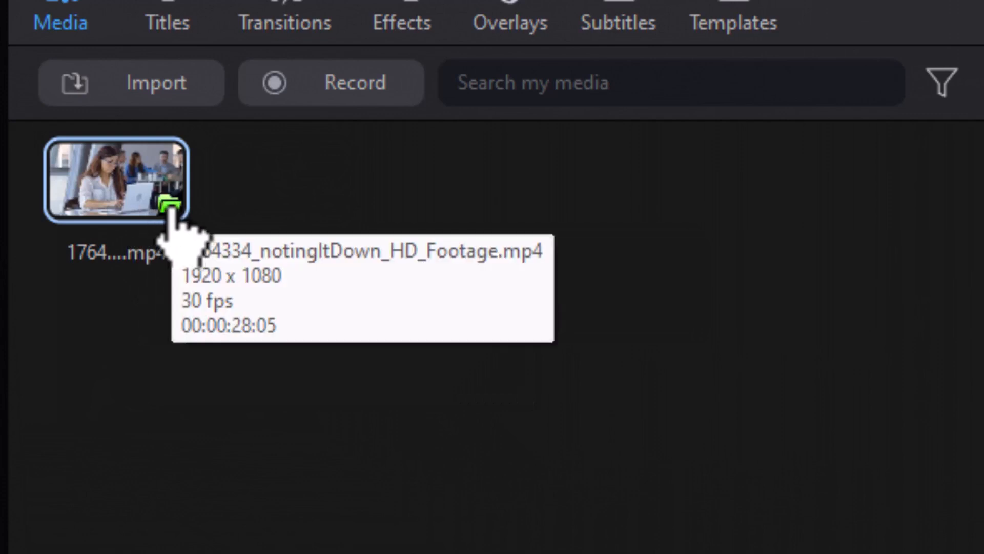
pyautogui.moveTo(172, 295)
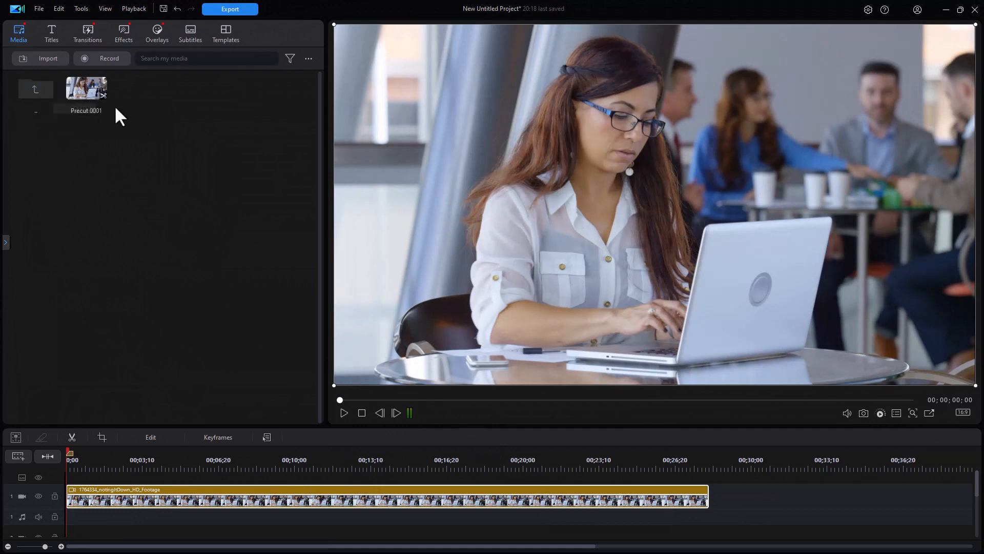
pyautogui.click(86, 87)
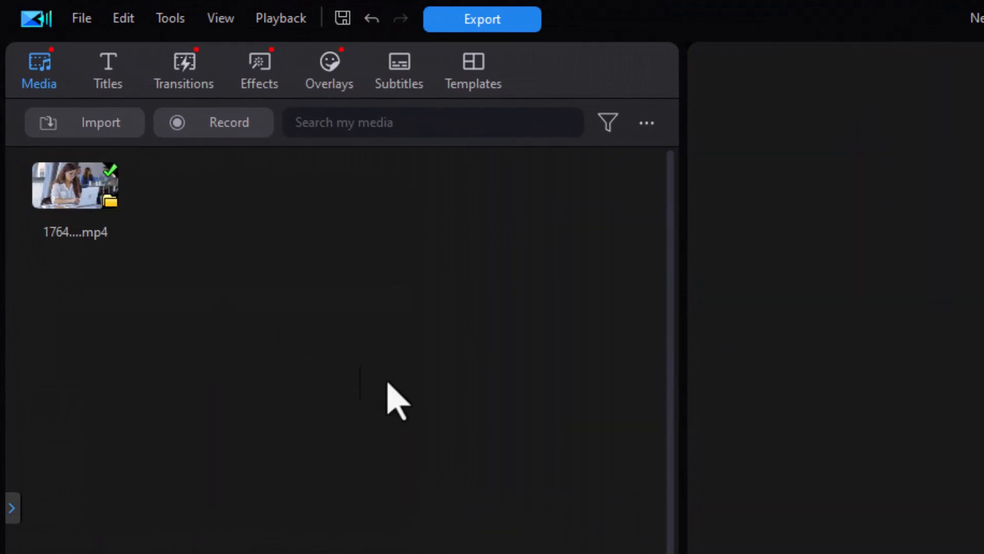
# Step: Re-import the source footage and view its kept Precut 0001 sub-clip
pyautogui.moveTo(74, 185); pyautogui.dragTo(414, 396)
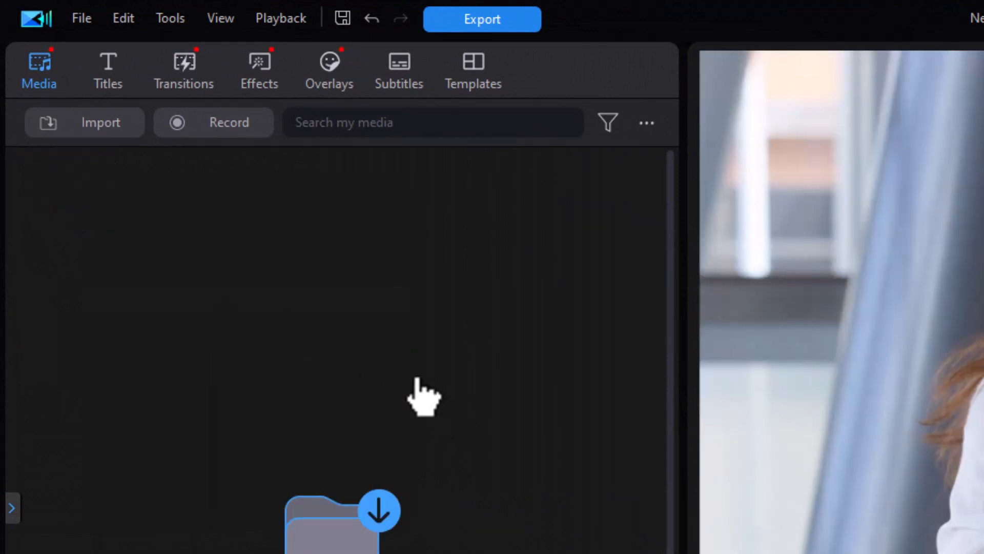
pyautogui.click(84, 122)
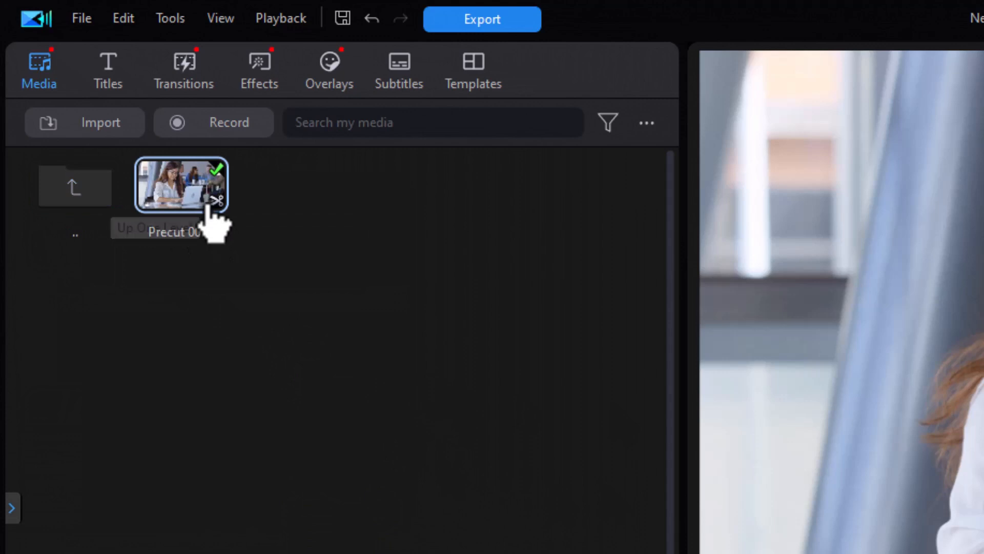
pyautogui.moveTo(75, 185)
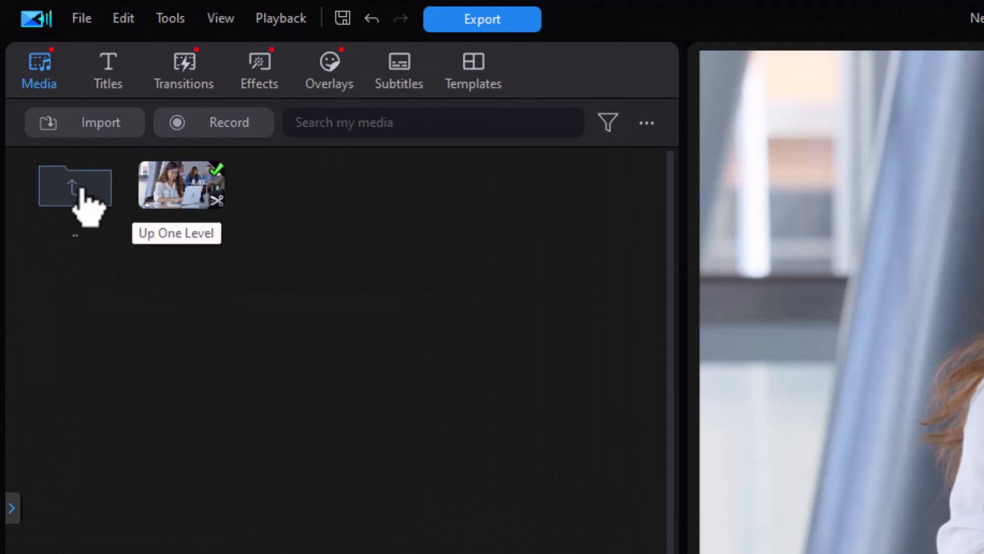